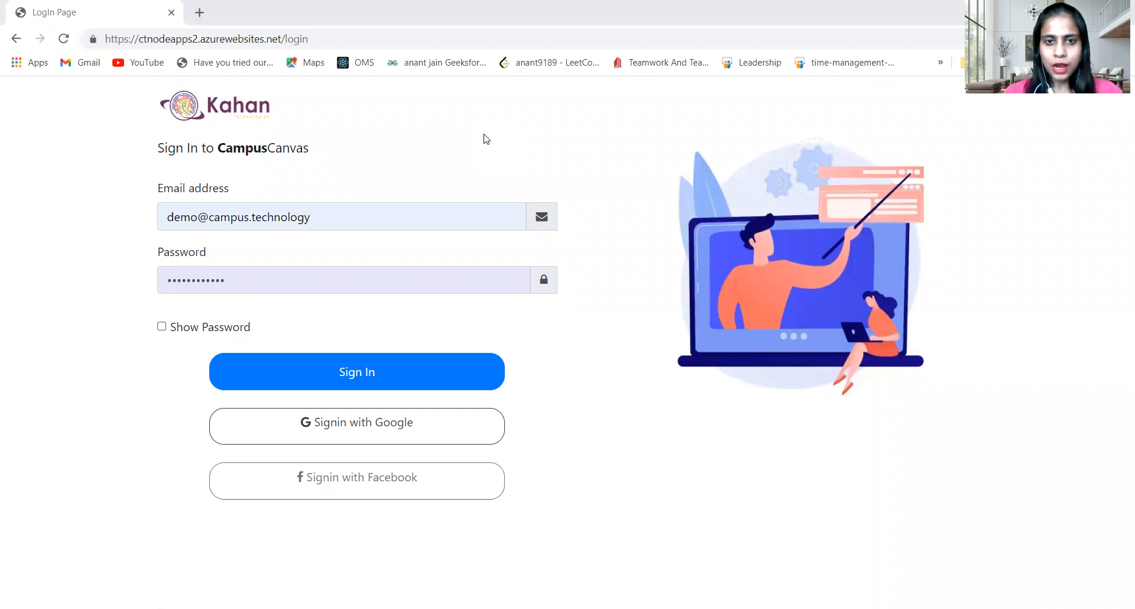
mouse_move(378, 331)
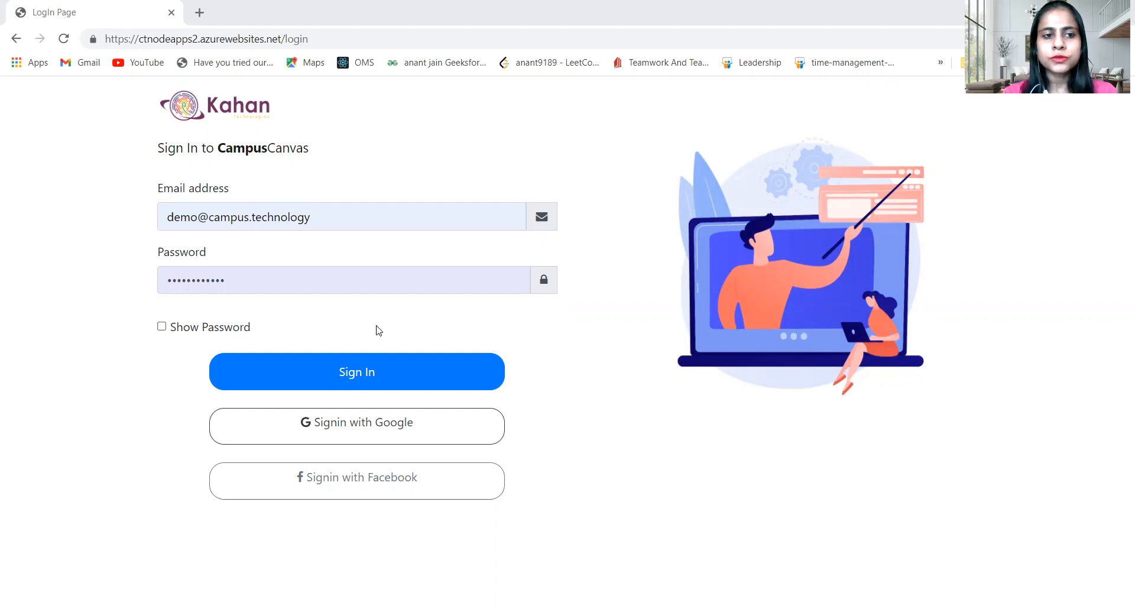
mouse_move(383, 386)
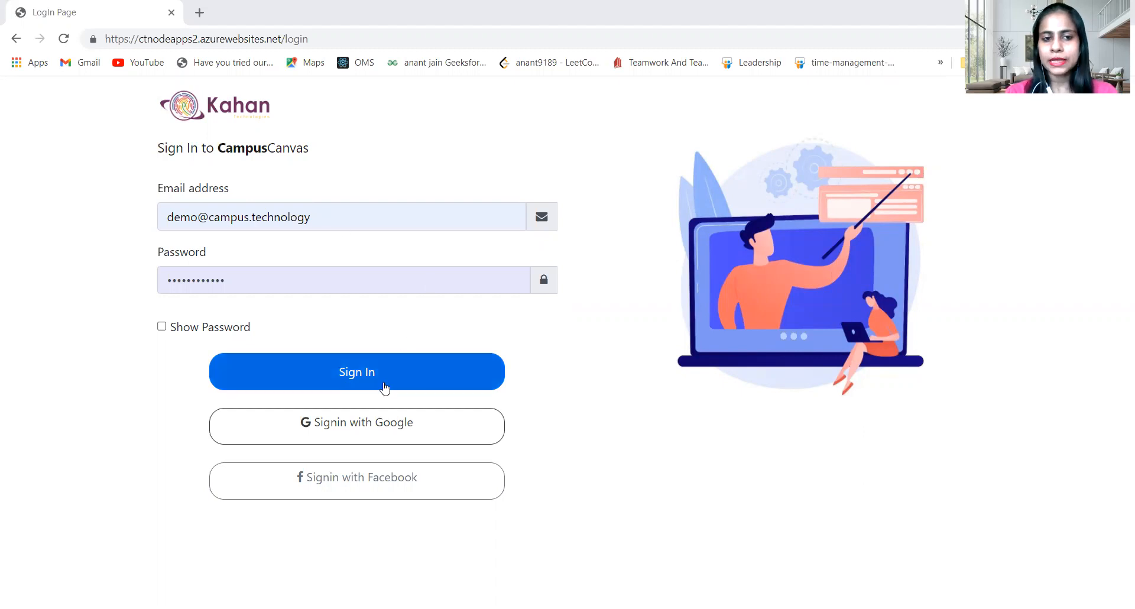
Step: Sign in to the demo account with the pre-filled credentials
left_click(357, 372)
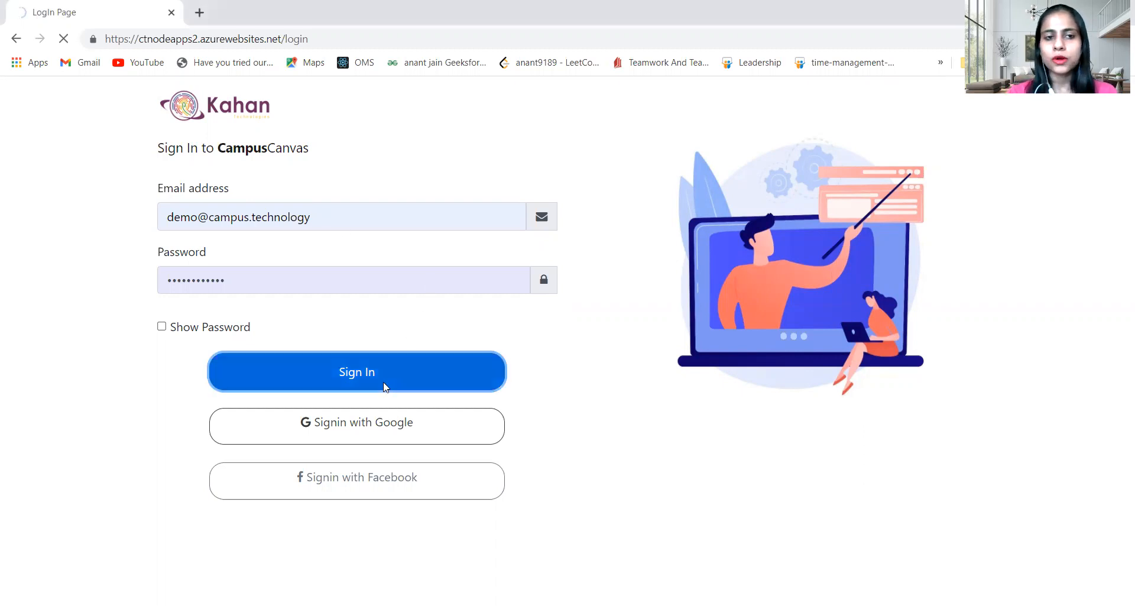
left_click(356, 372)
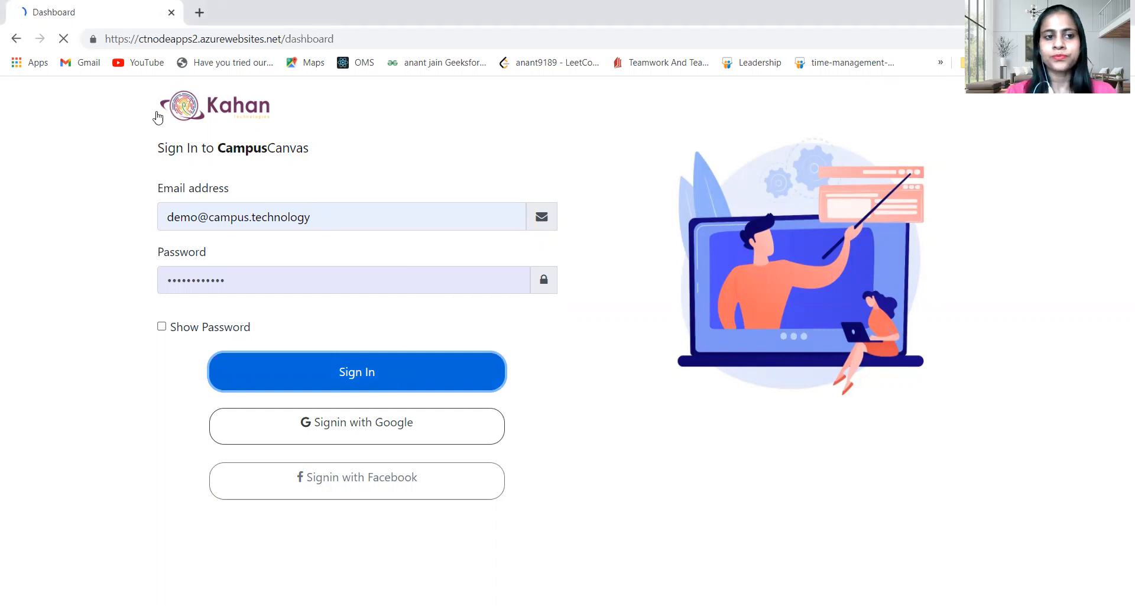
Step: Once the dashboard loads, expand My Details in the left sidebar
left_click(357, 371)
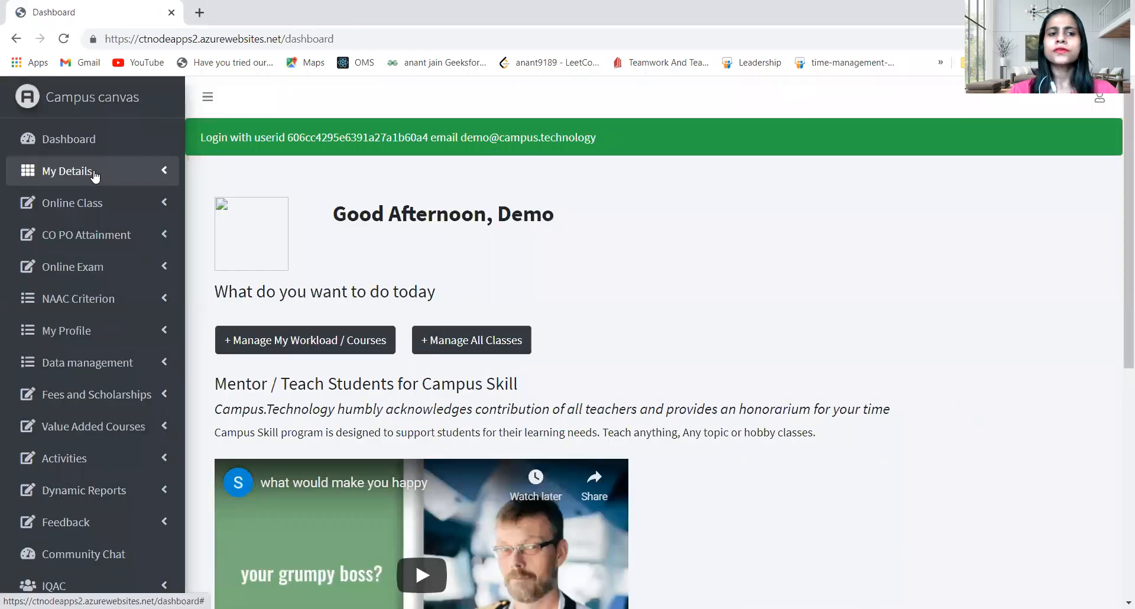
left_click(67, 171)
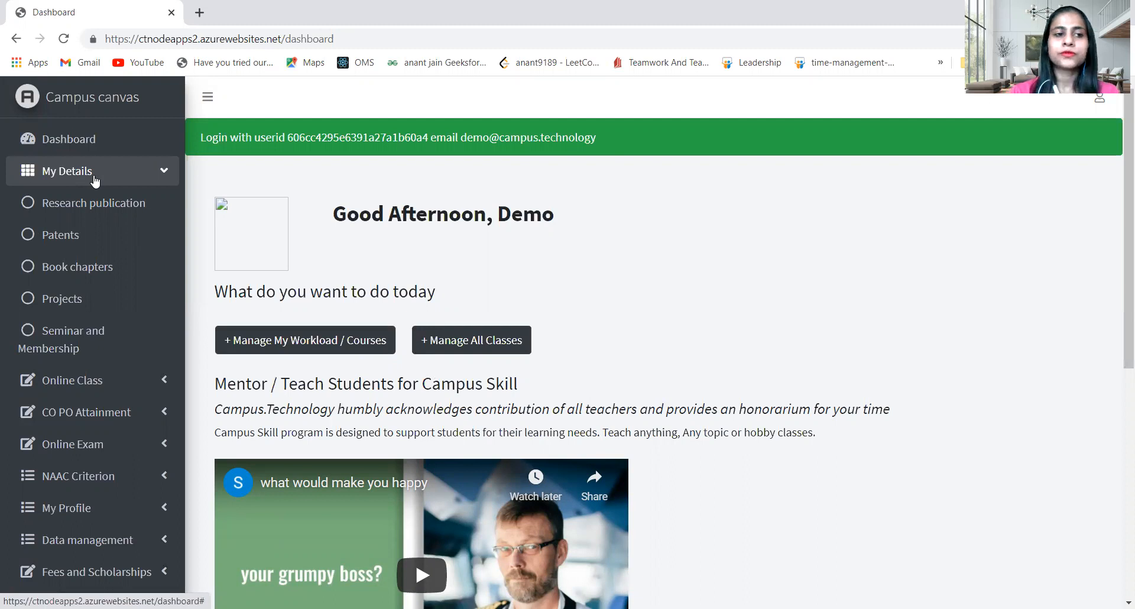
mouse_move(101, 219)
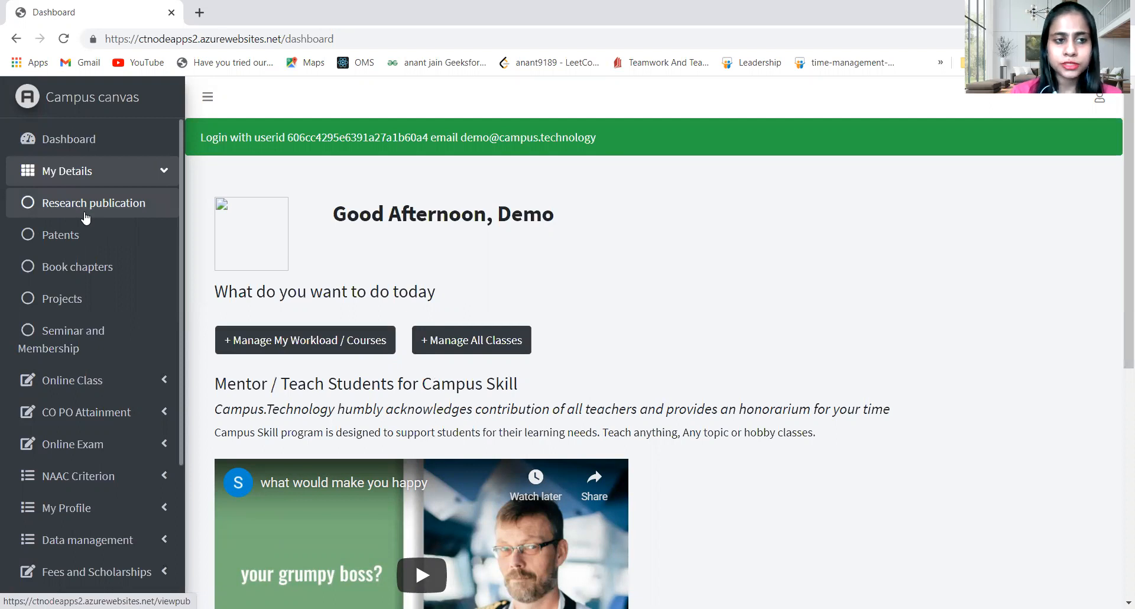
Step: Open Research publication and bring up the empty Add Publications form
left_click(94, 203)
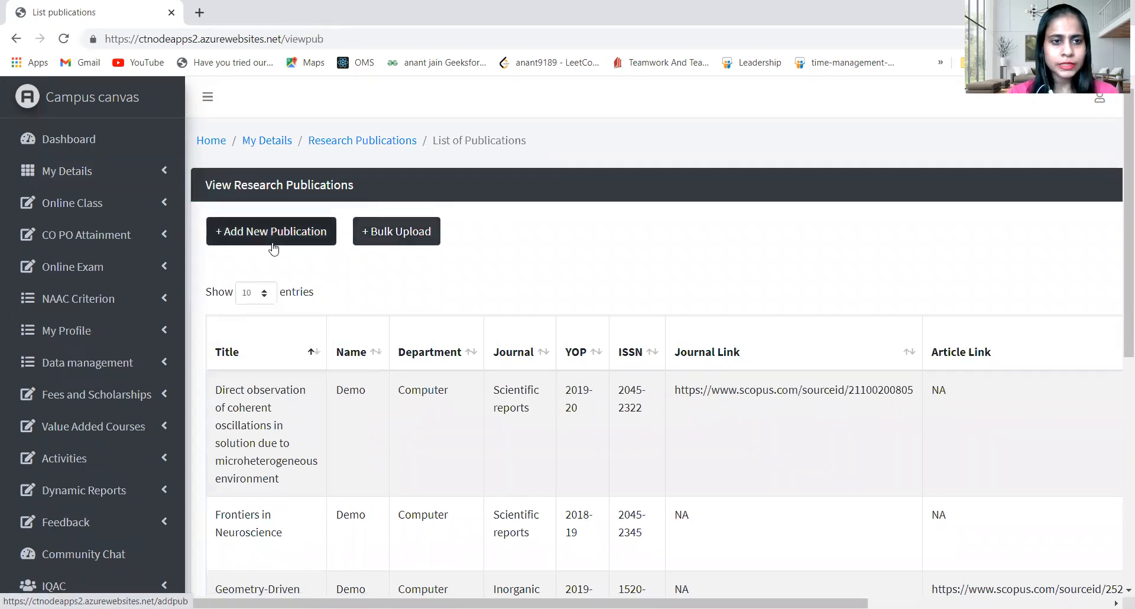
left_click(270, 231)
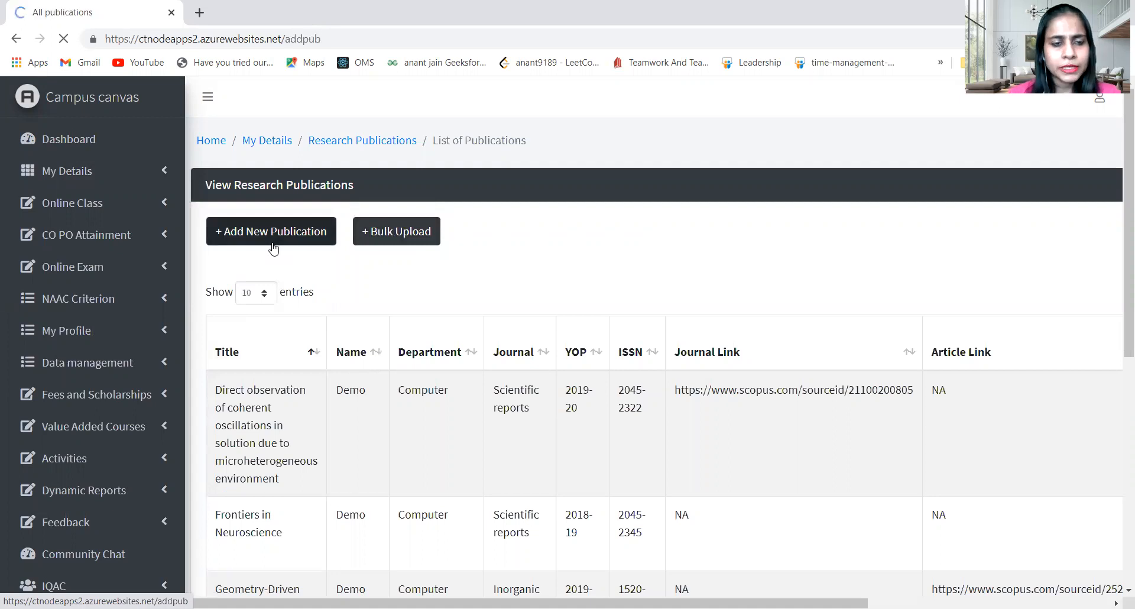
left_click(271, 231)
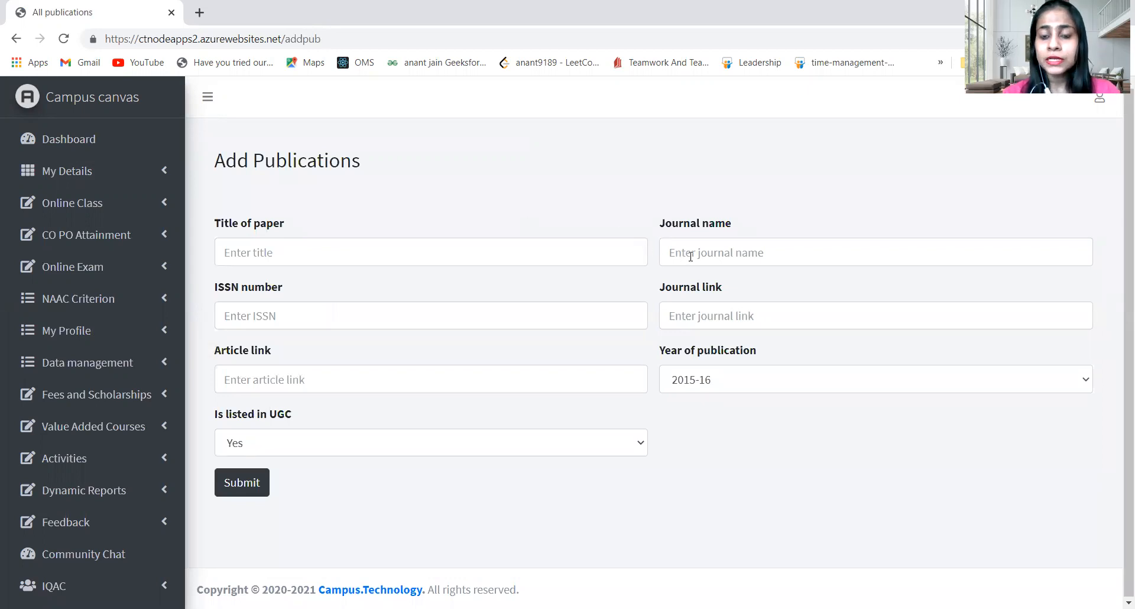
mouse_move(364, 304)
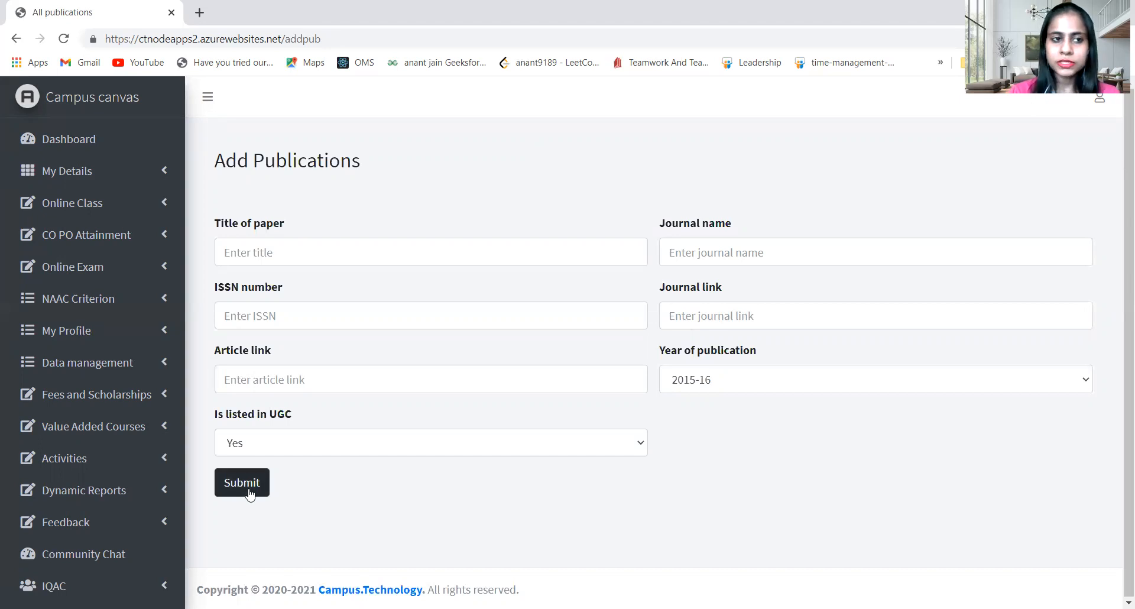
Step: Go back to the Research publication list and re-expand My Details
left_click(67, 171)
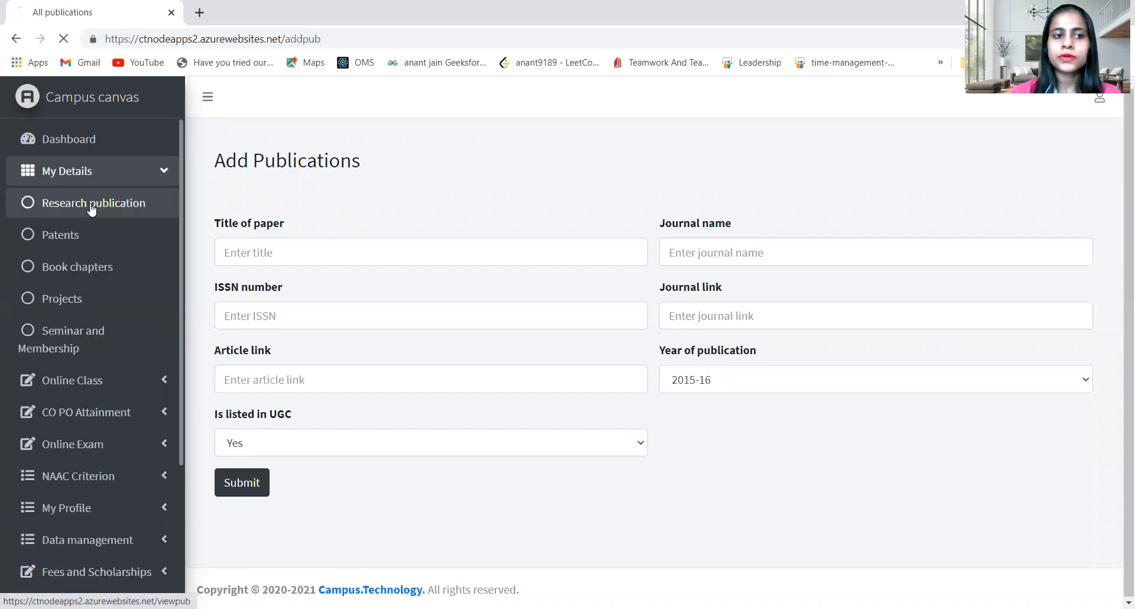
left_click(93, 203)
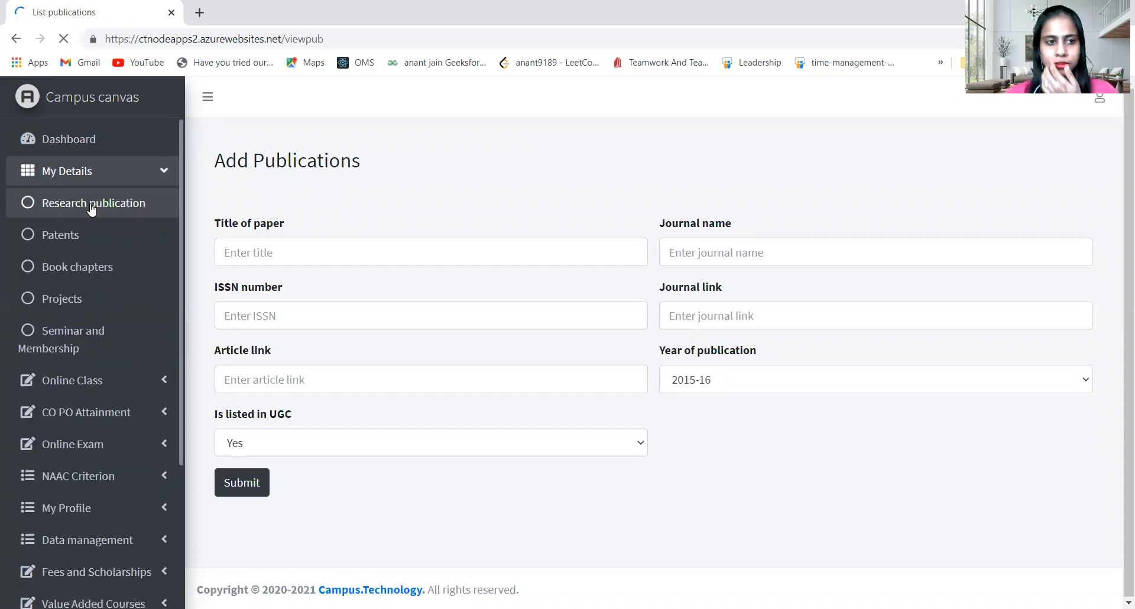
left_click(94, 202)
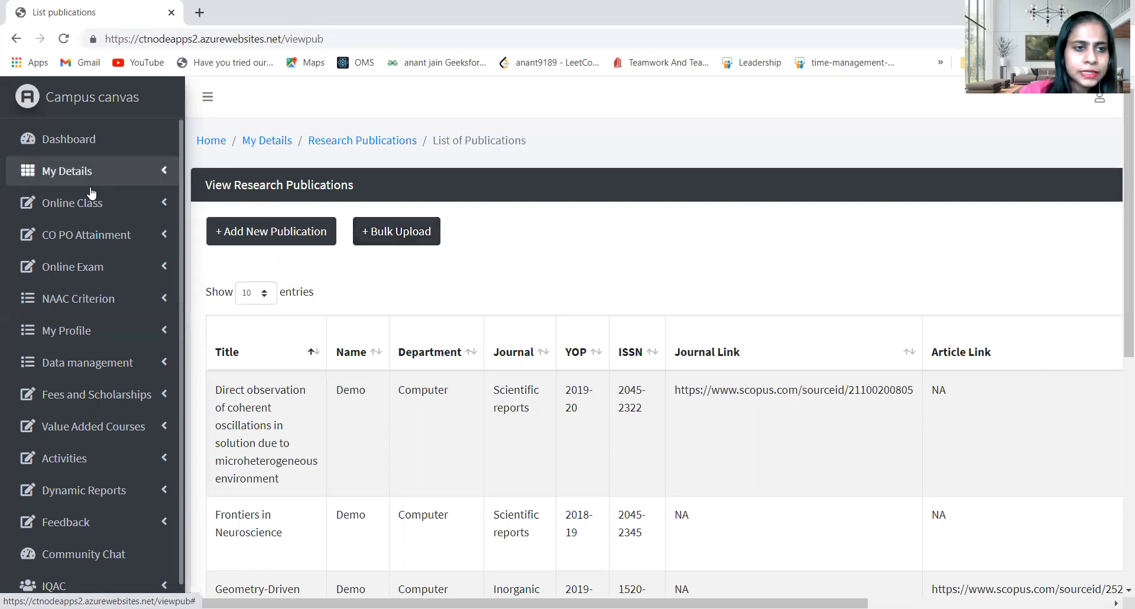
left_click(67, 171)
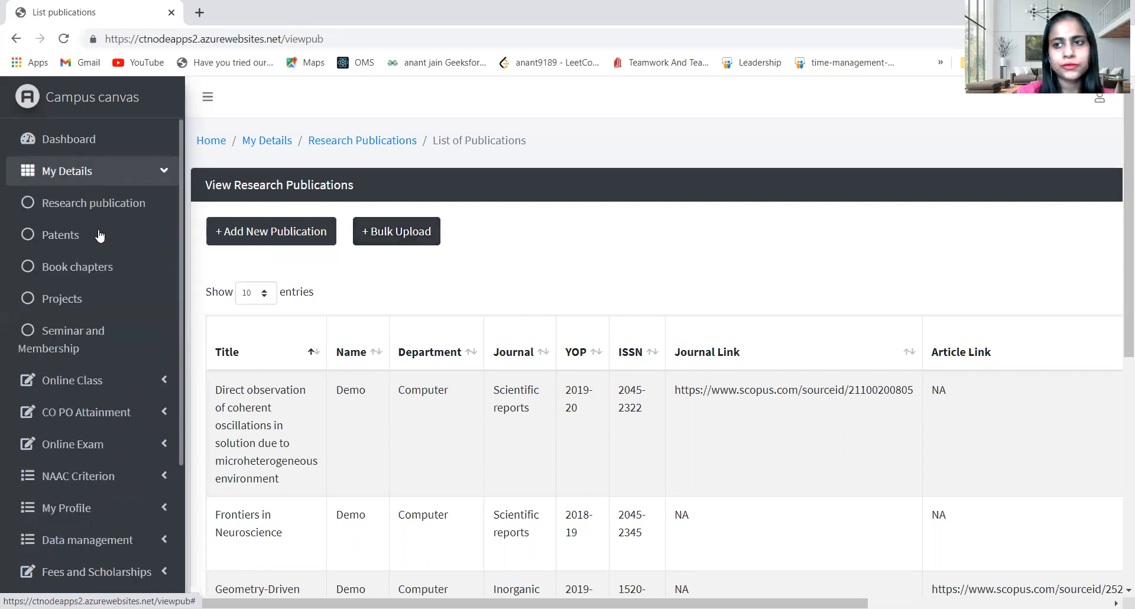
Step: Open the Patents list and bring up the Add New Patent form
left_click(60, 235)
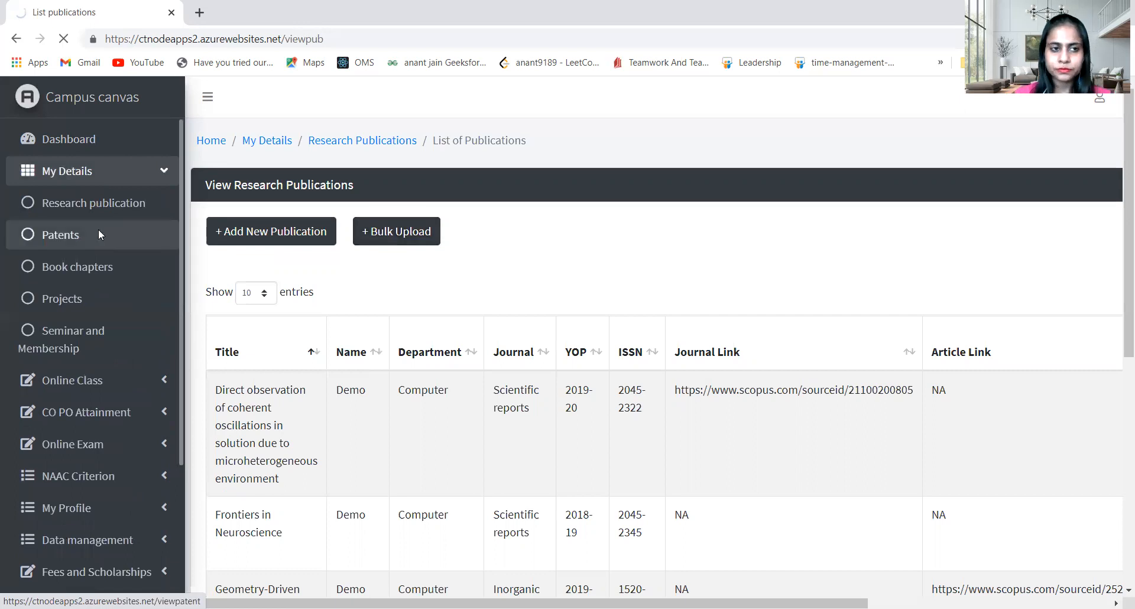
left_click(61, 234)
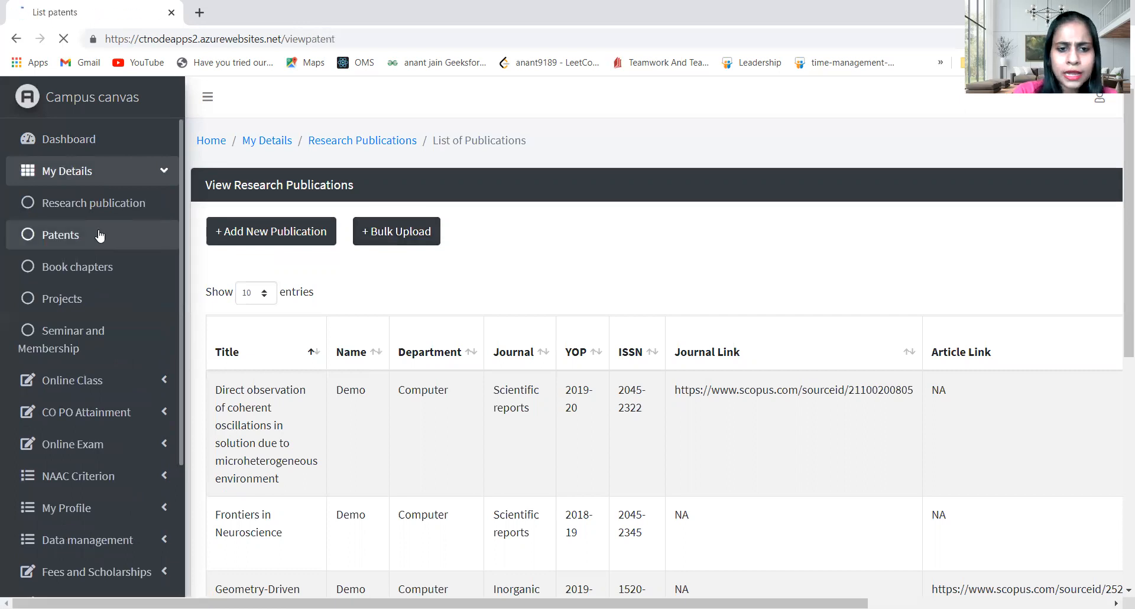
left_click(60, 235)
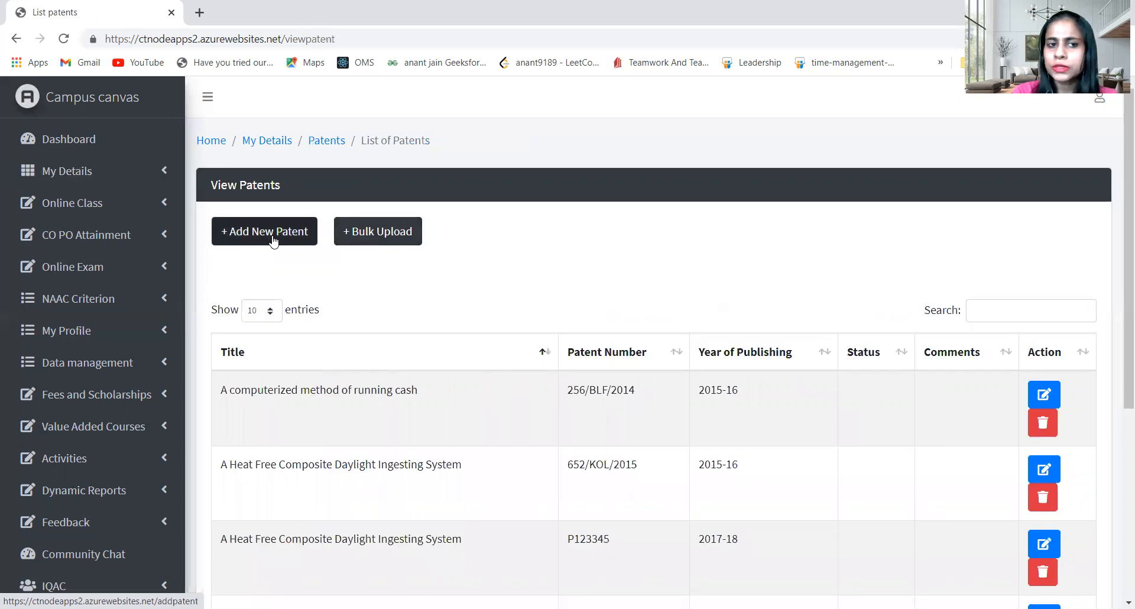
left_click(265, 231)
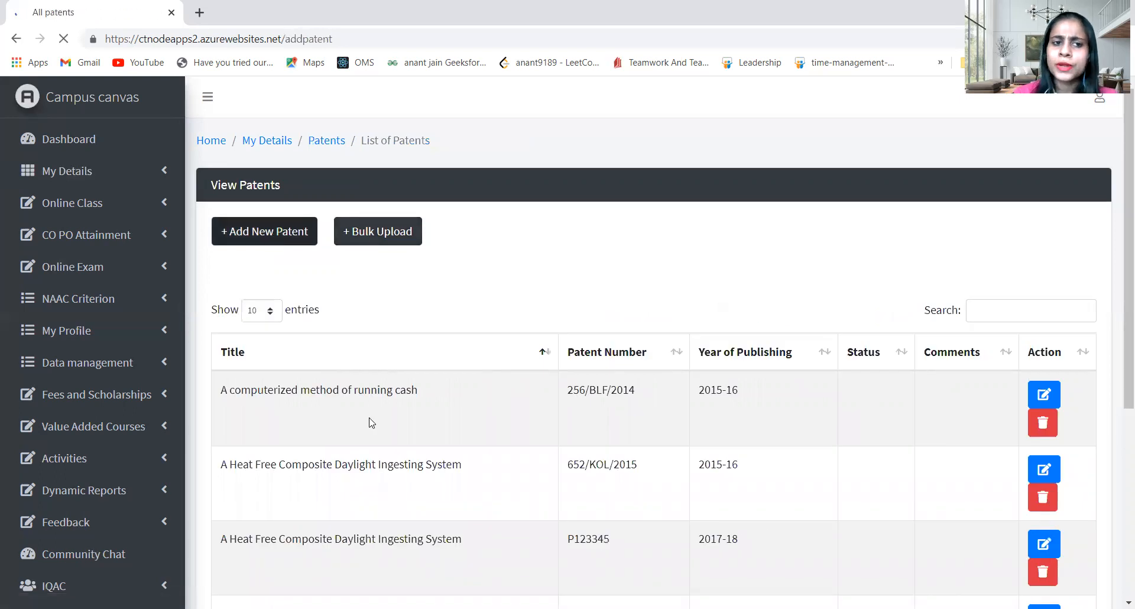
left_click(264, 231)
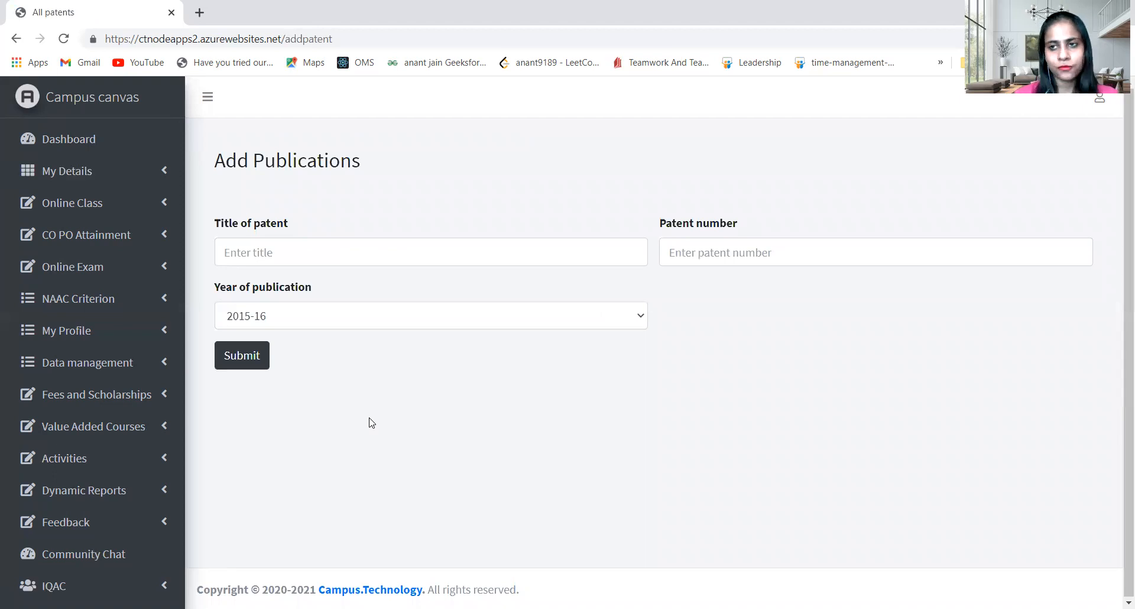
mouse_move(239, 405)
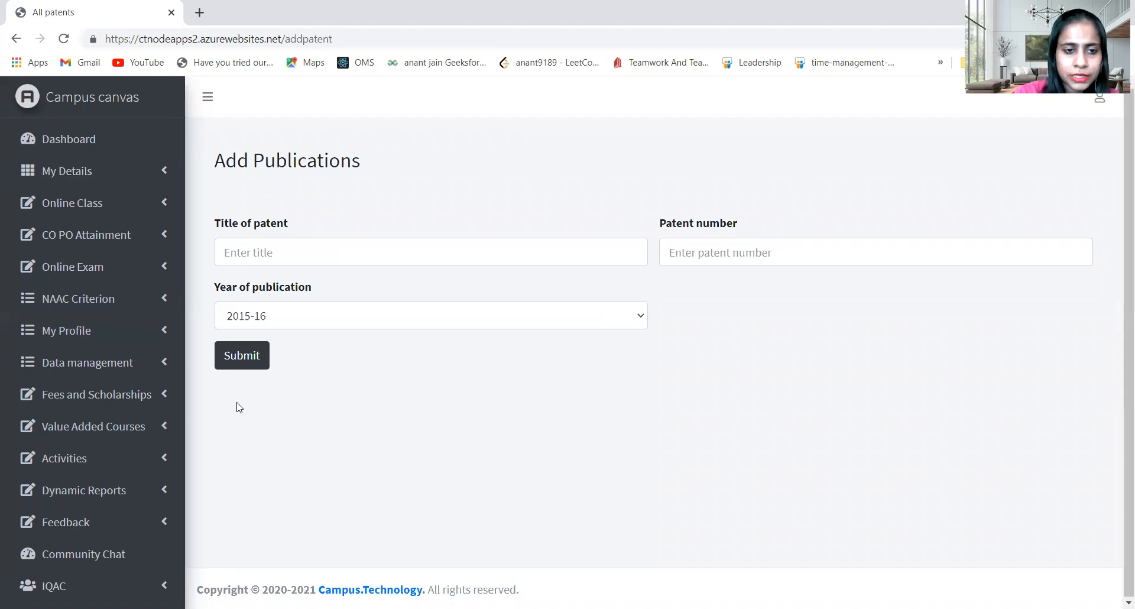
Step: Return to the Patents list and leave My Details expanded
left_click(74, 202)
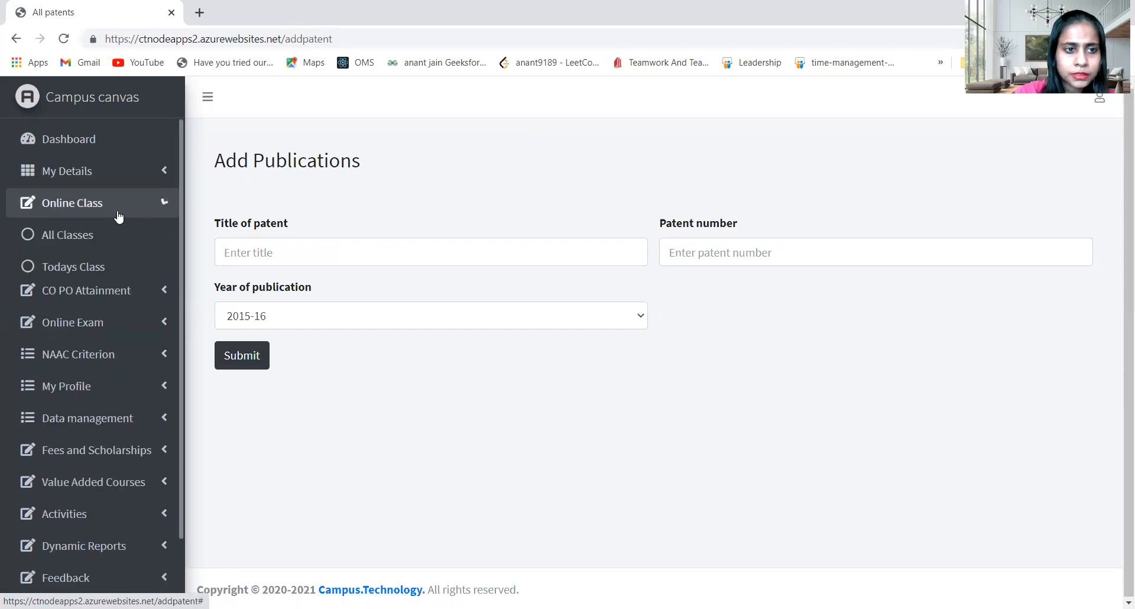
left_click(72, 203)
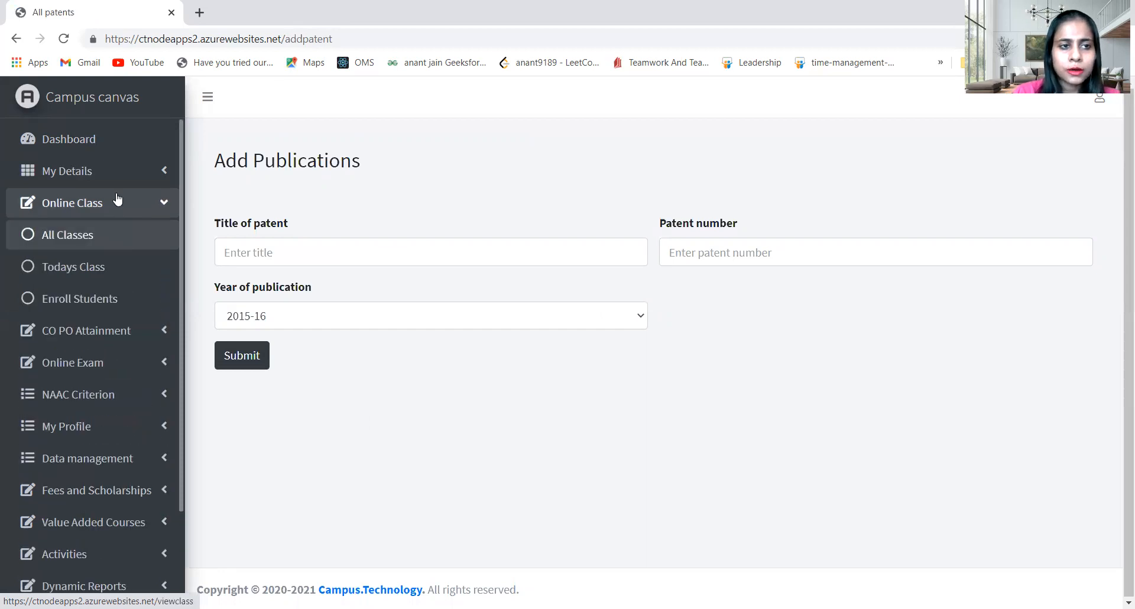
left_click(67, 171)
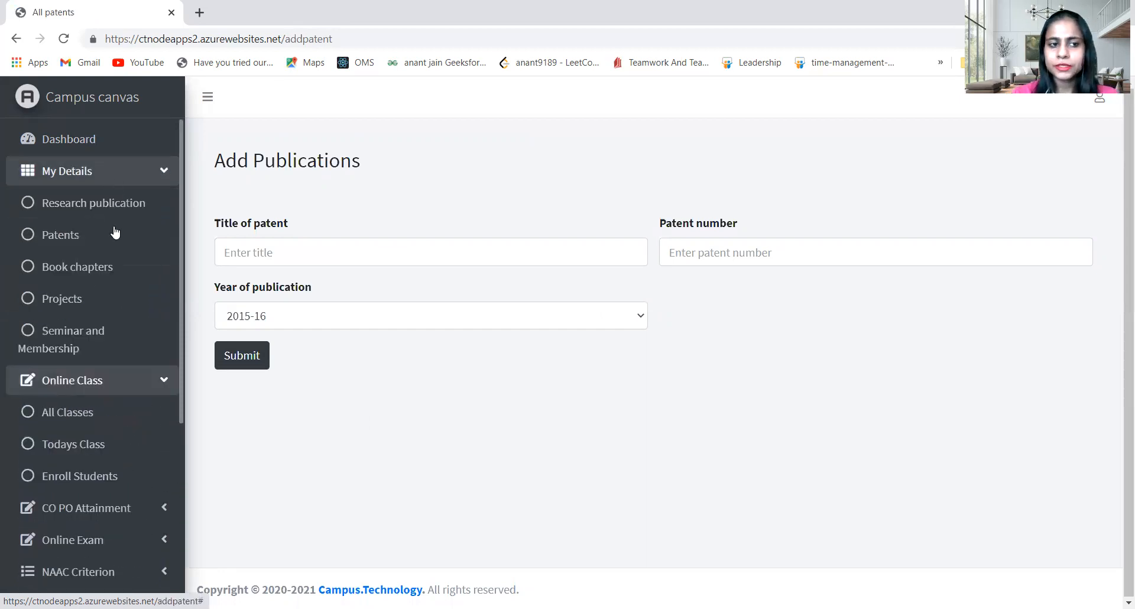
left_click(60, 235)
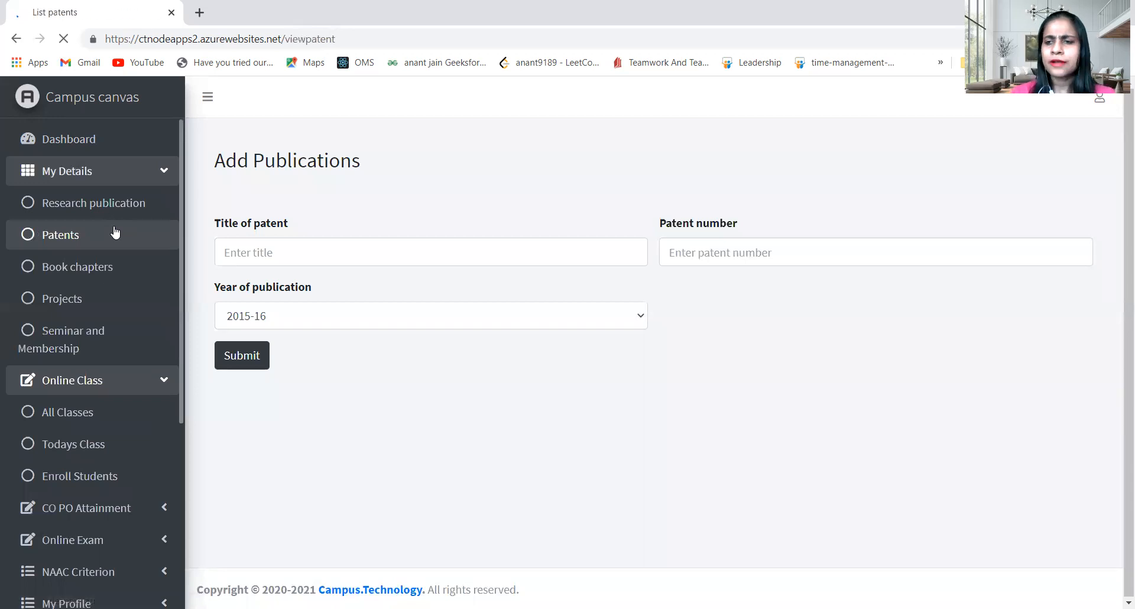
left_click(60, 235)
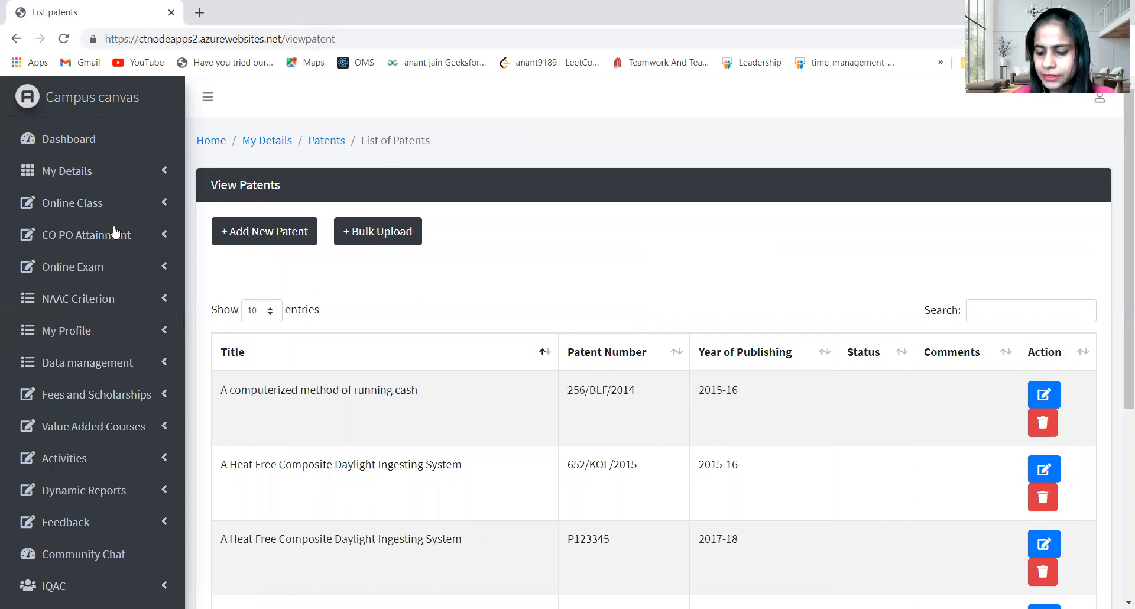
mouse_move(3, 164)
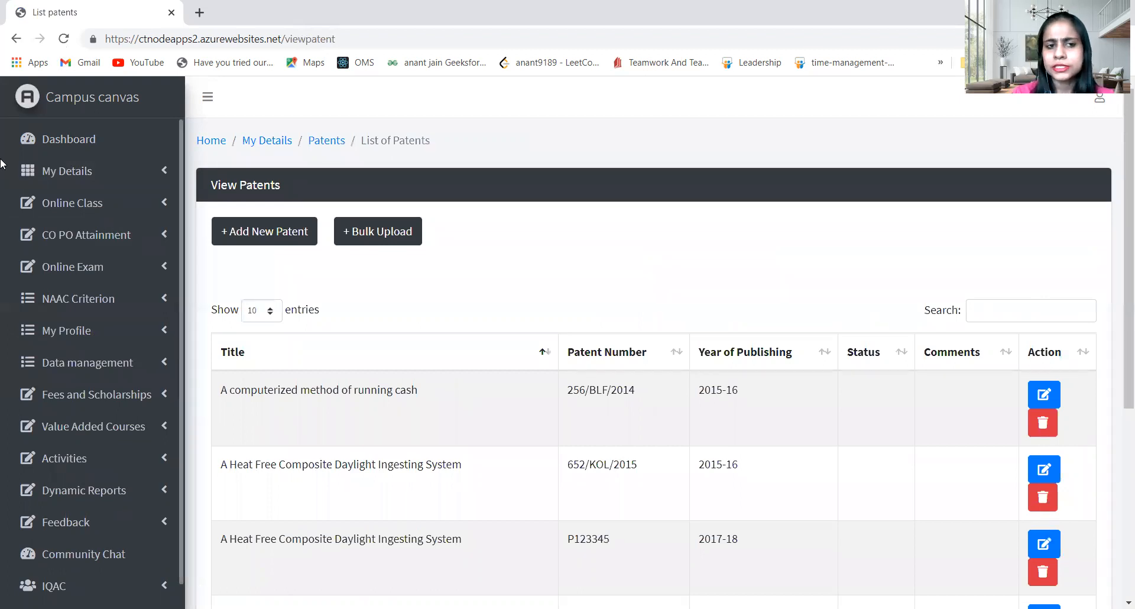
mouse_move(68, 177)
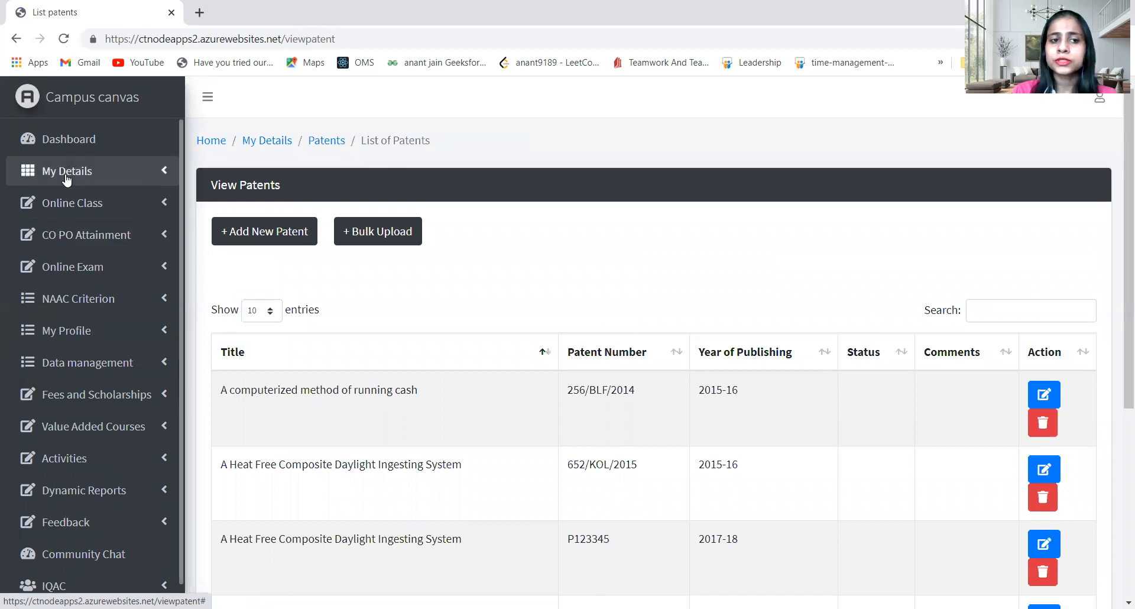
left_click(67, 171)
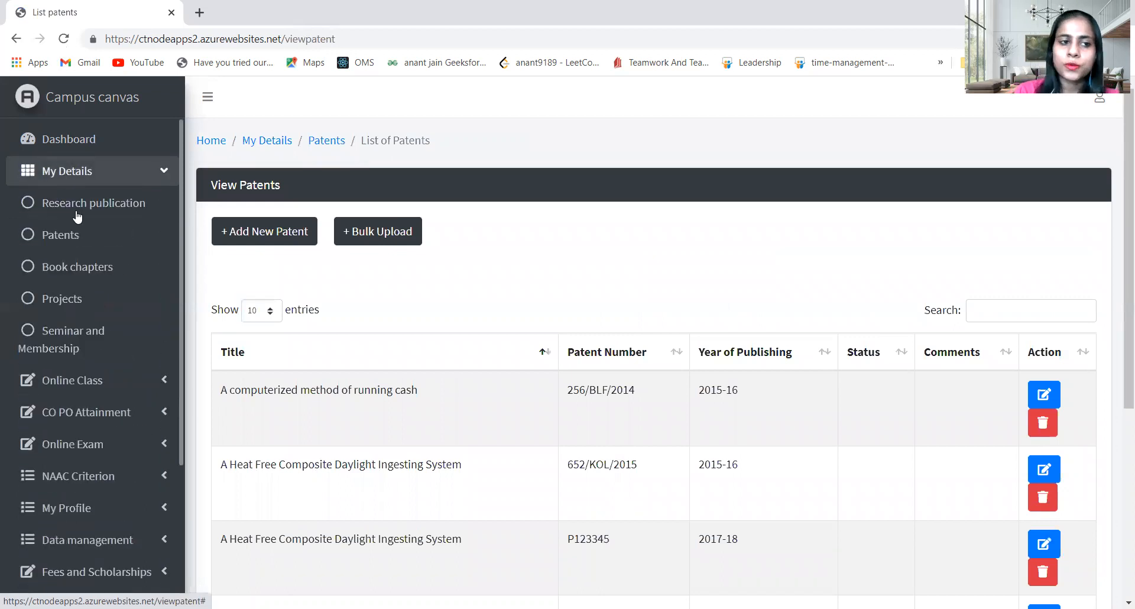
mouse_move(86, 272)
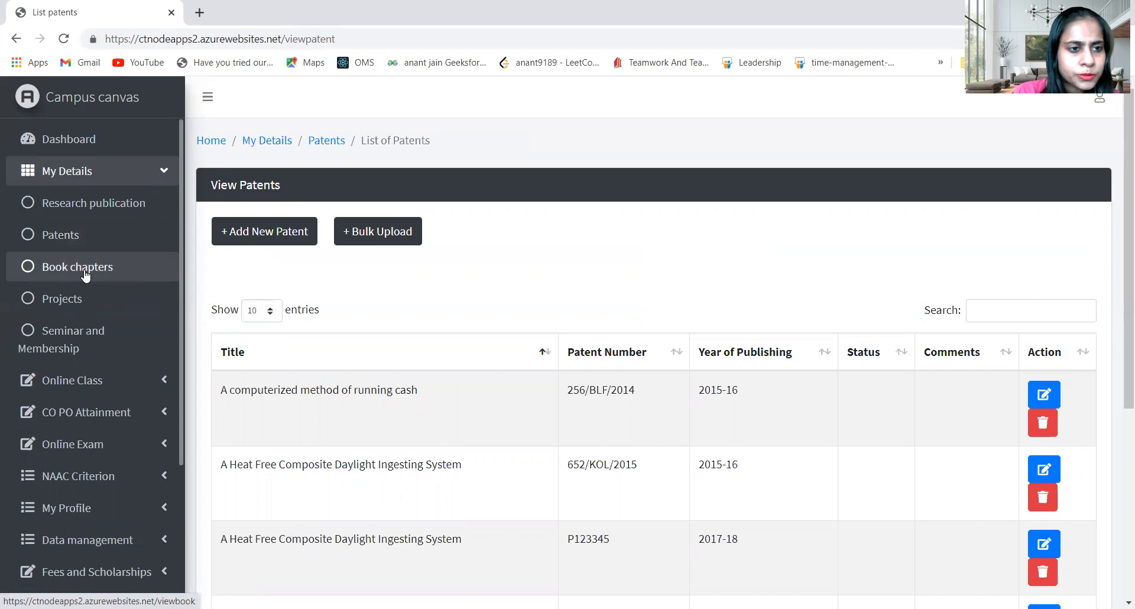
Step: Open Book chapters and start adding a new book or paper entry
left_click(78, 267)
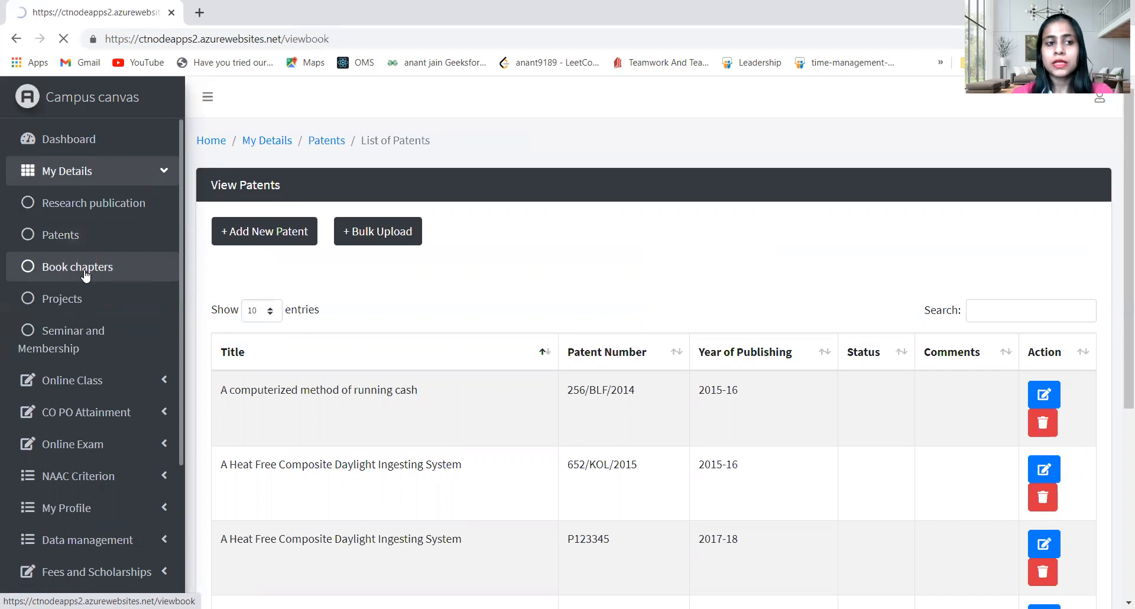
left_click(77, 267)
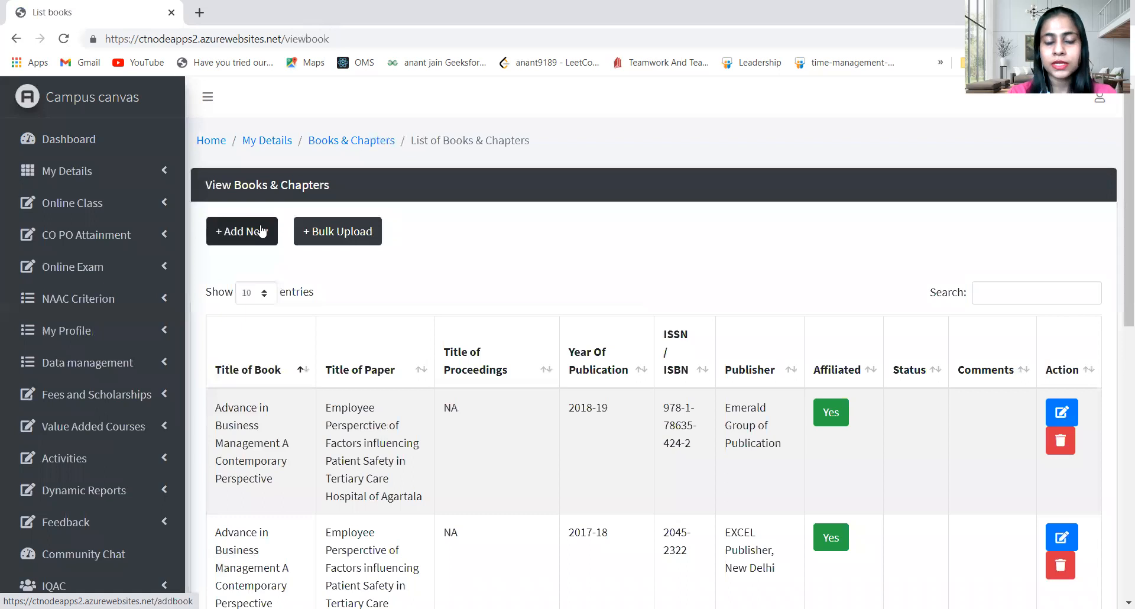
left_click(242, 231)
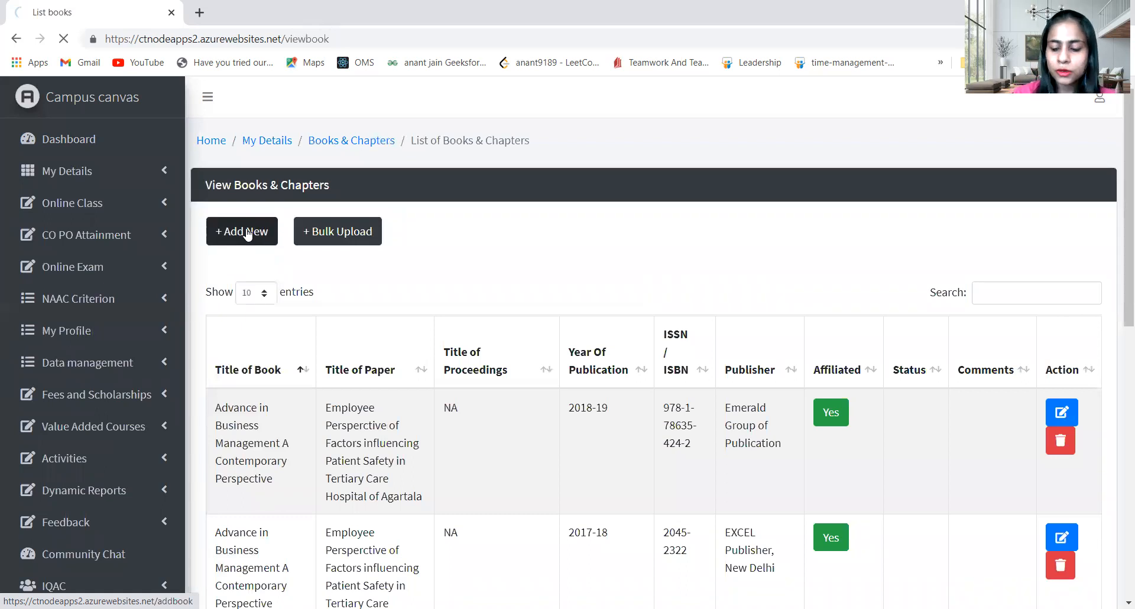
left_click(242, 231)
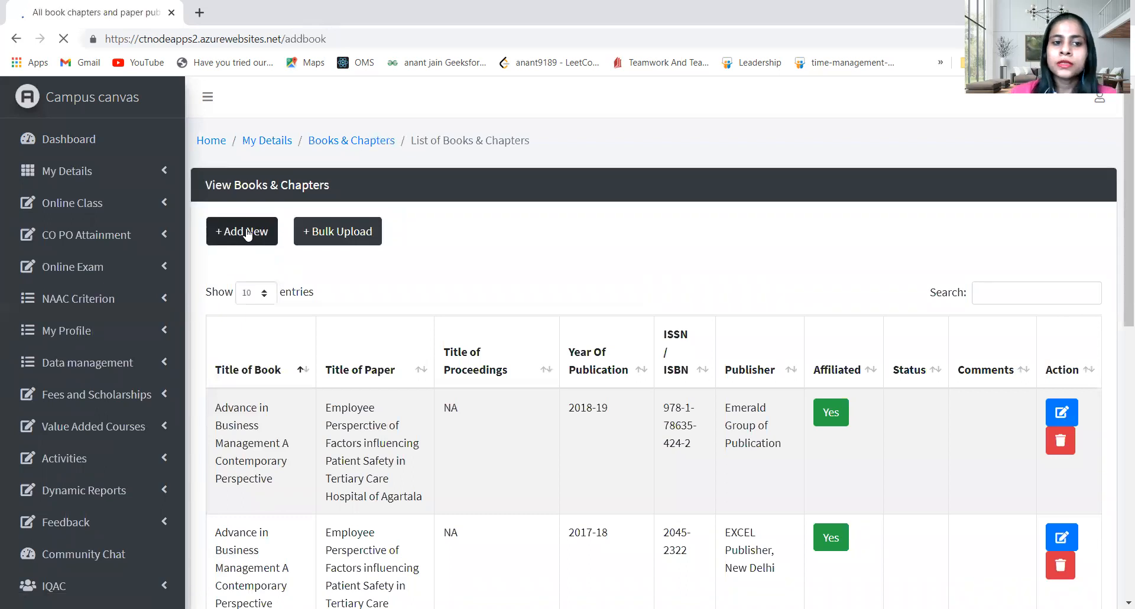
Step: Review the blank Add Books and Papers form, then return to the Book chapters list
left_click(242, 231)
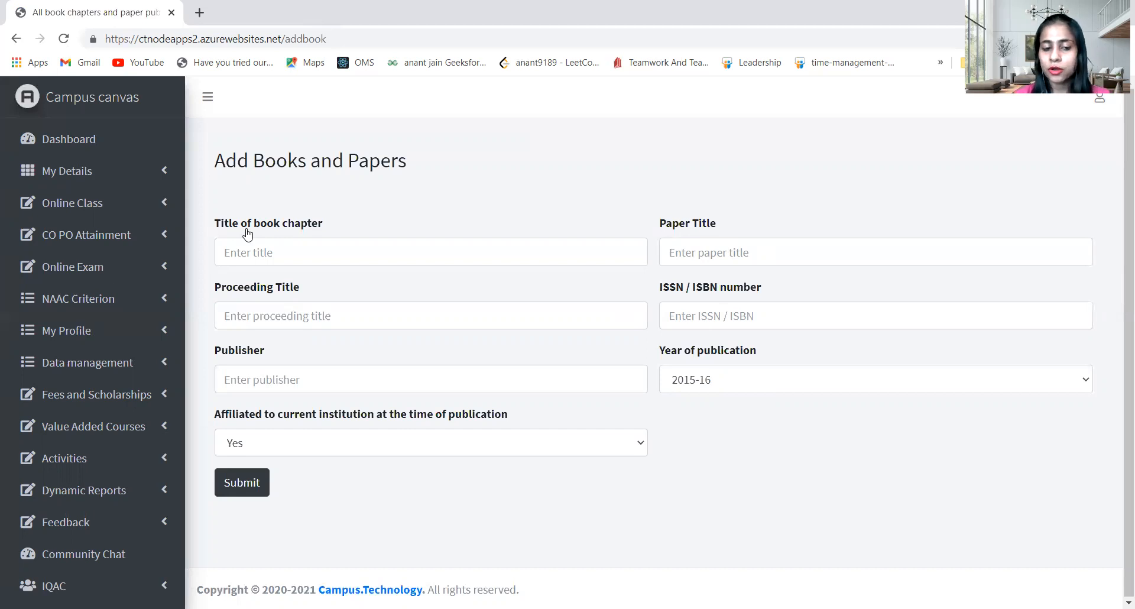
mouse_move(332, 435)
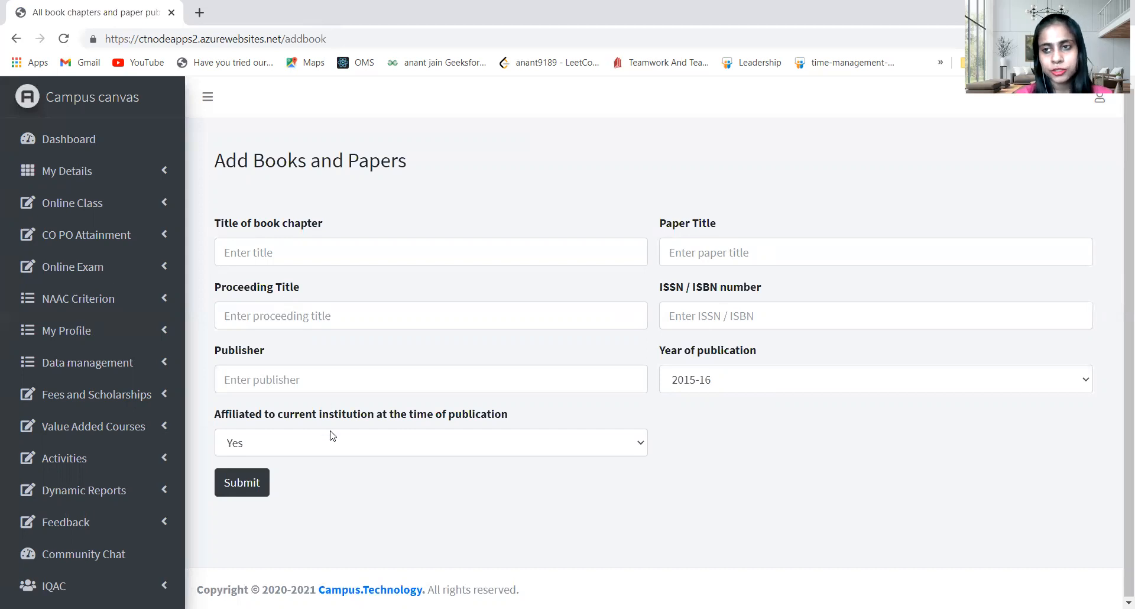
mouse_move(264, 478)
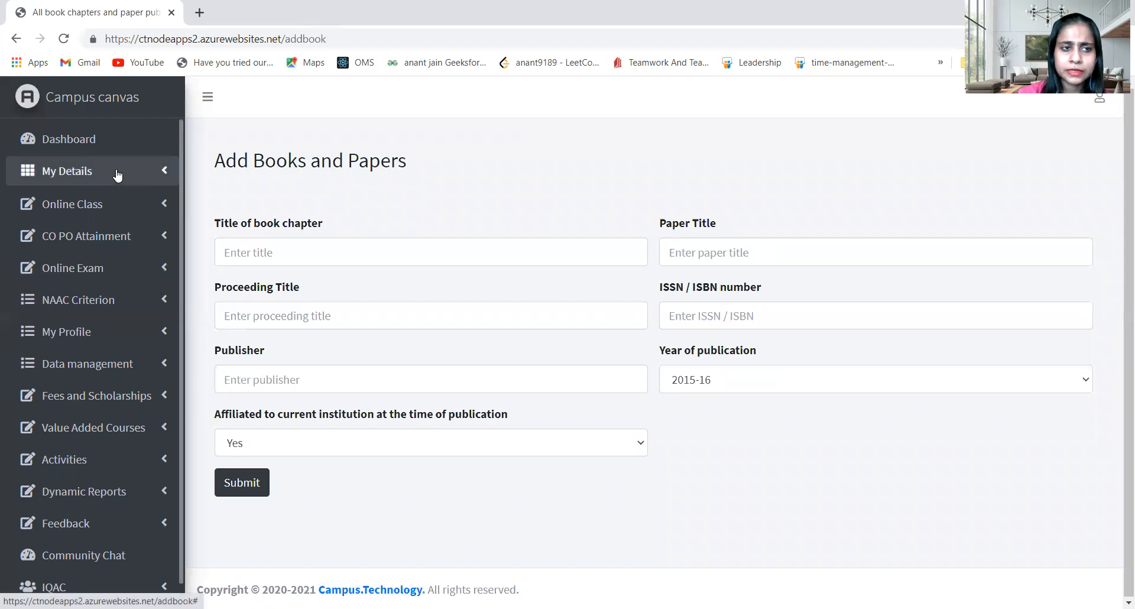
left_click(67, 171)
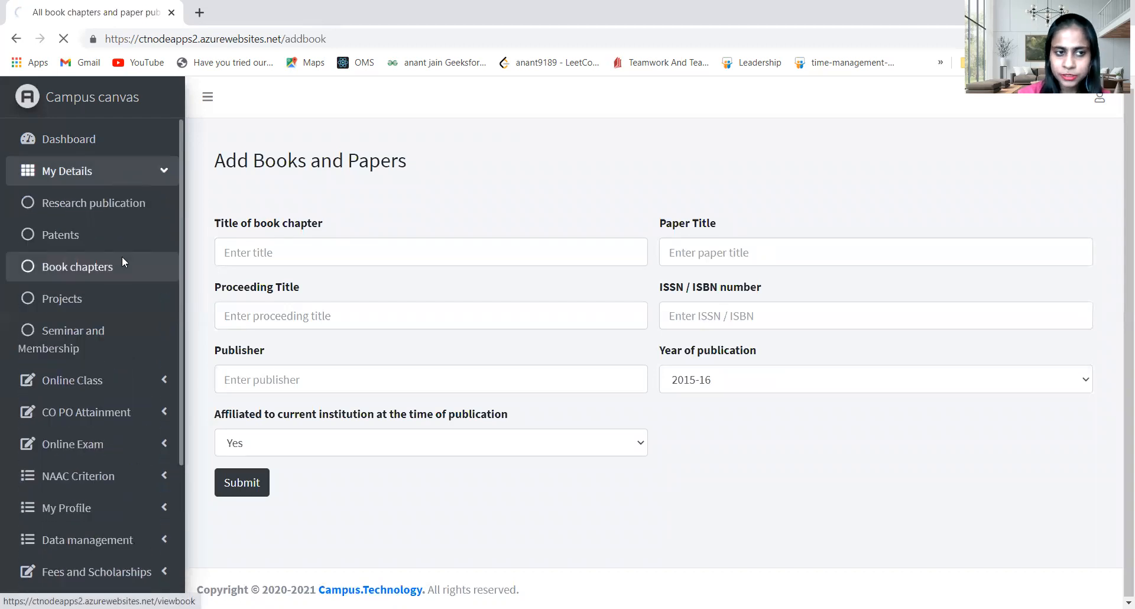
left_click(78, 266)
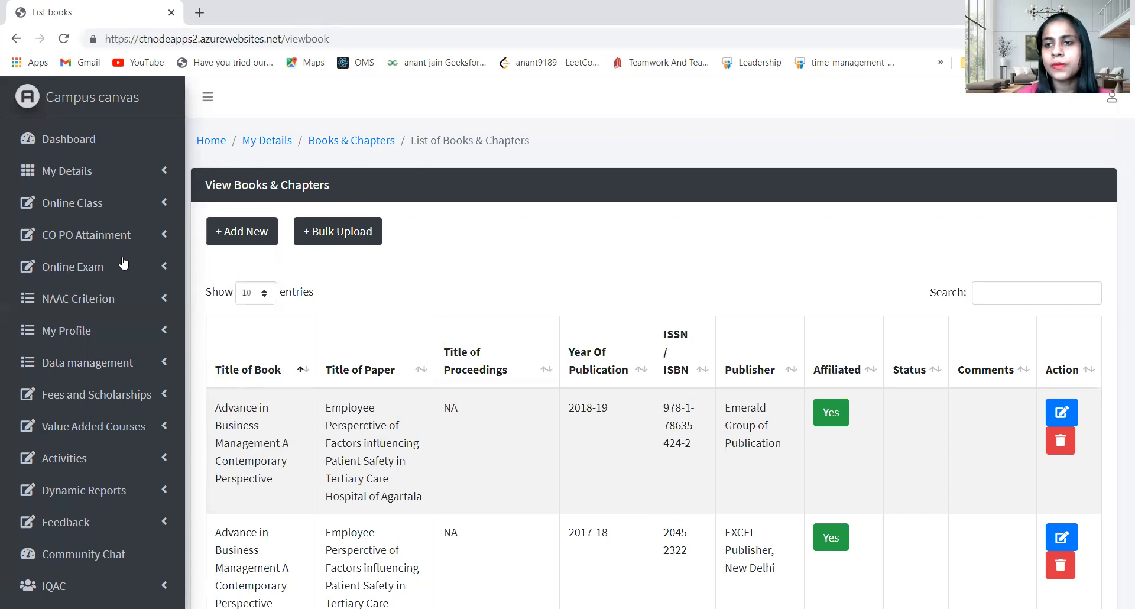
mouse_move(89, 175)
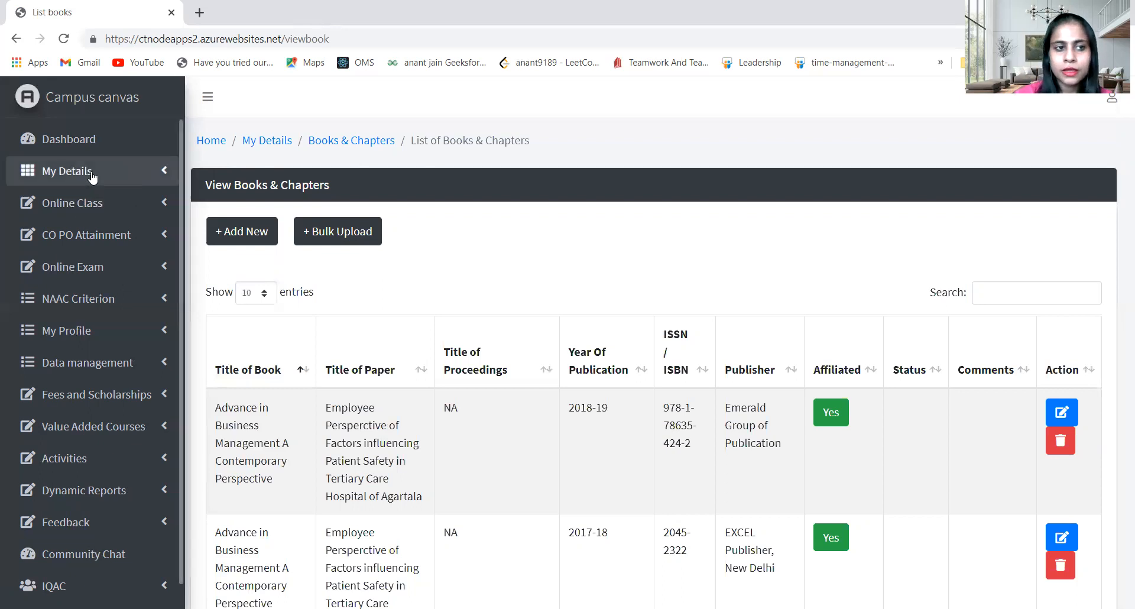
Step: Open the Projects list showing funding agencies, award years and funds
left_click(67, 171)
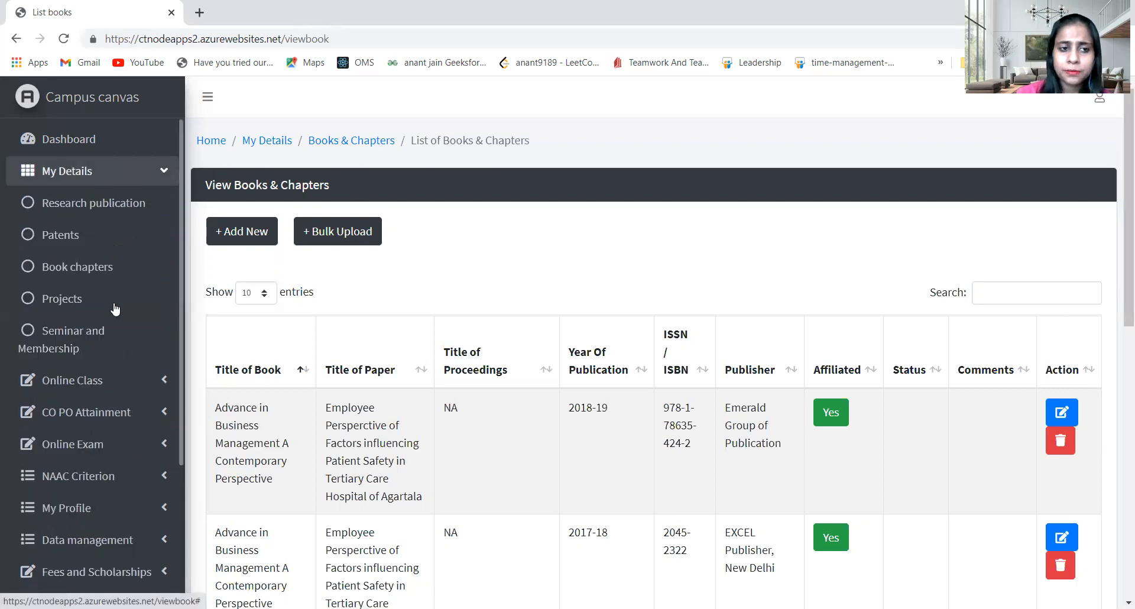
left_click(62, 299)
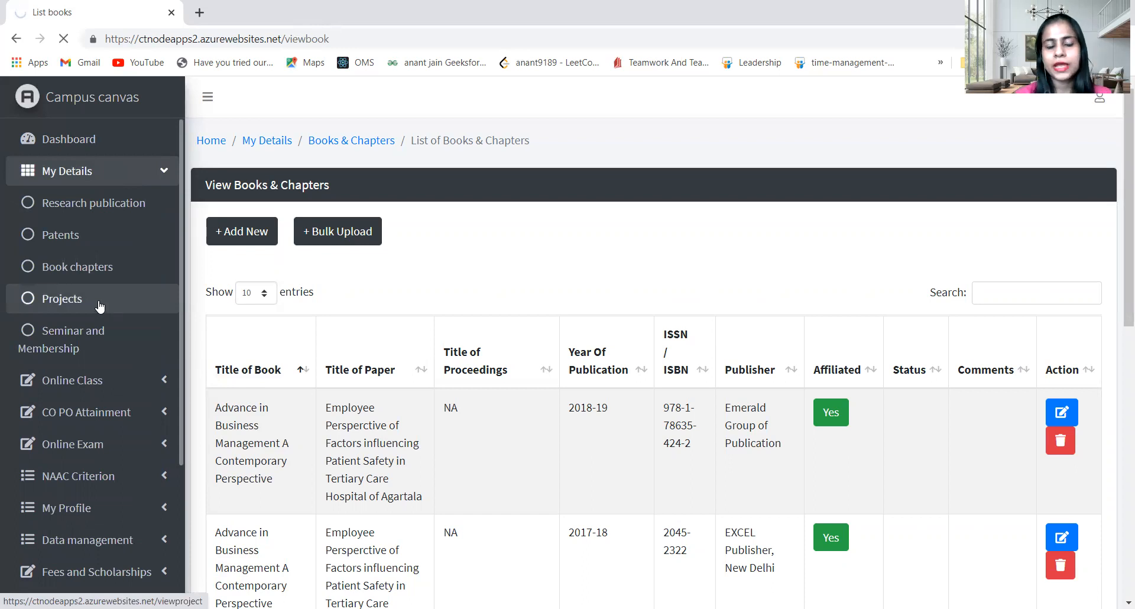
left_click(62, 298)
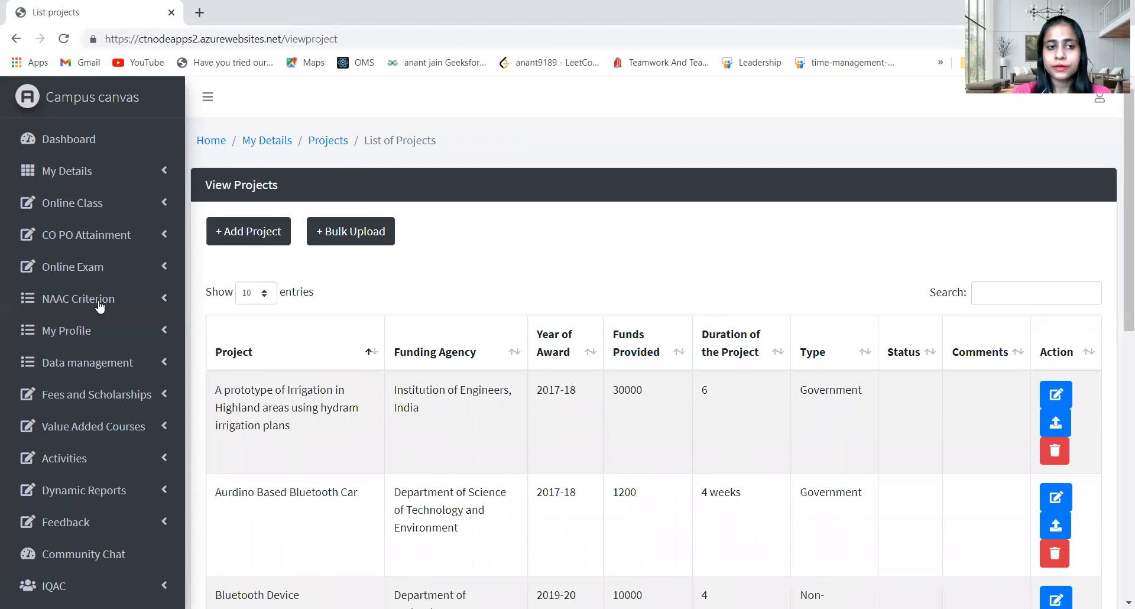
mouse_move(368, 337)
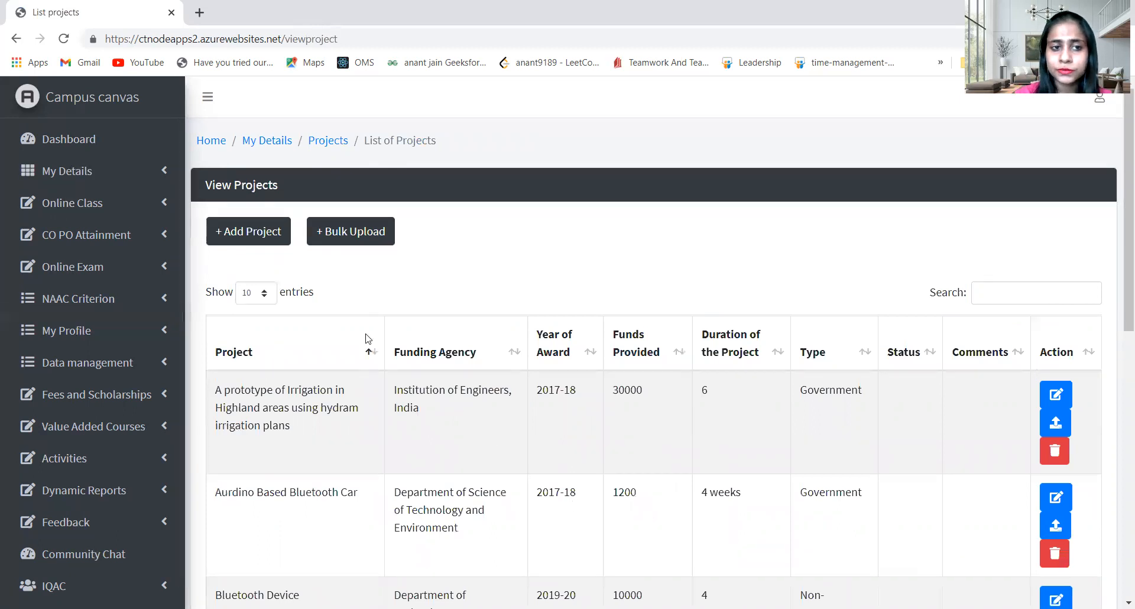
Step: Bring up the blank Add Project form and review its fields
left_click(249, 231)
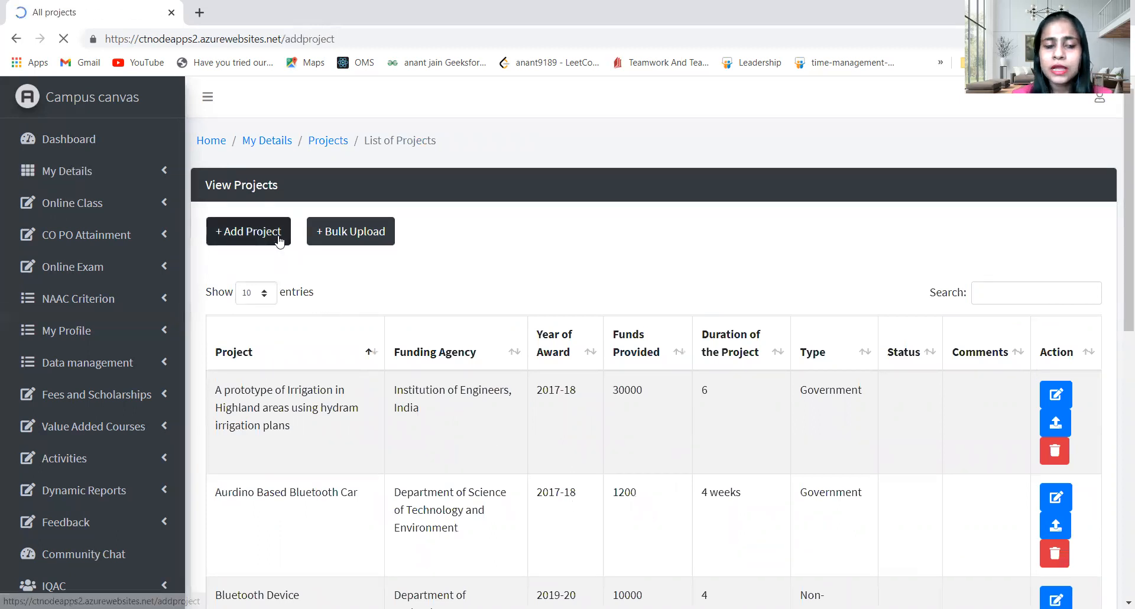
left_click(248, 231)
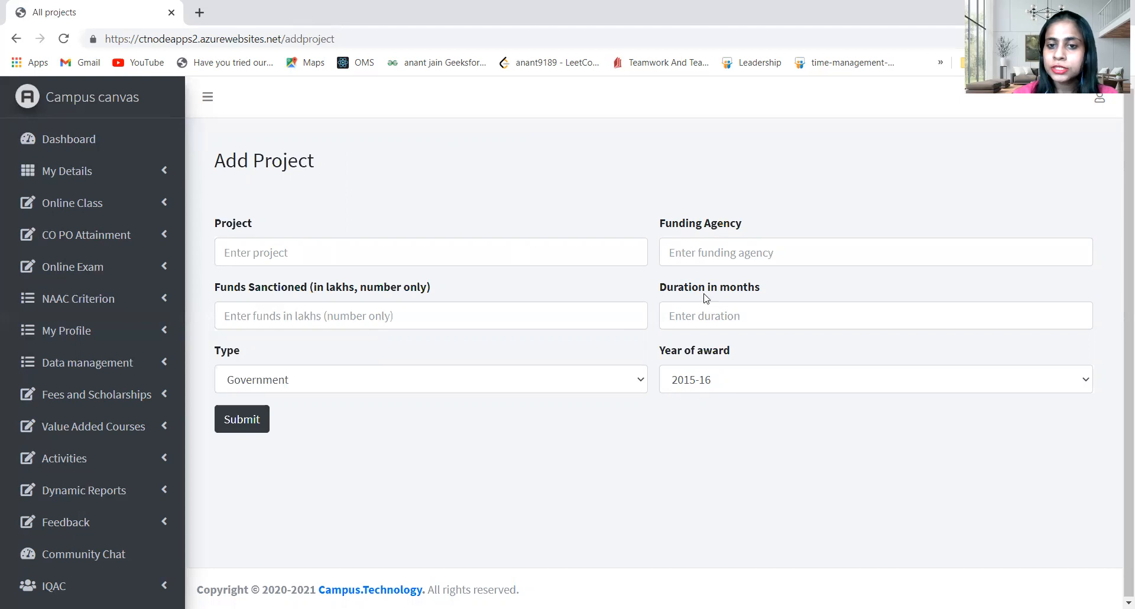
mouse_move(633, 341)
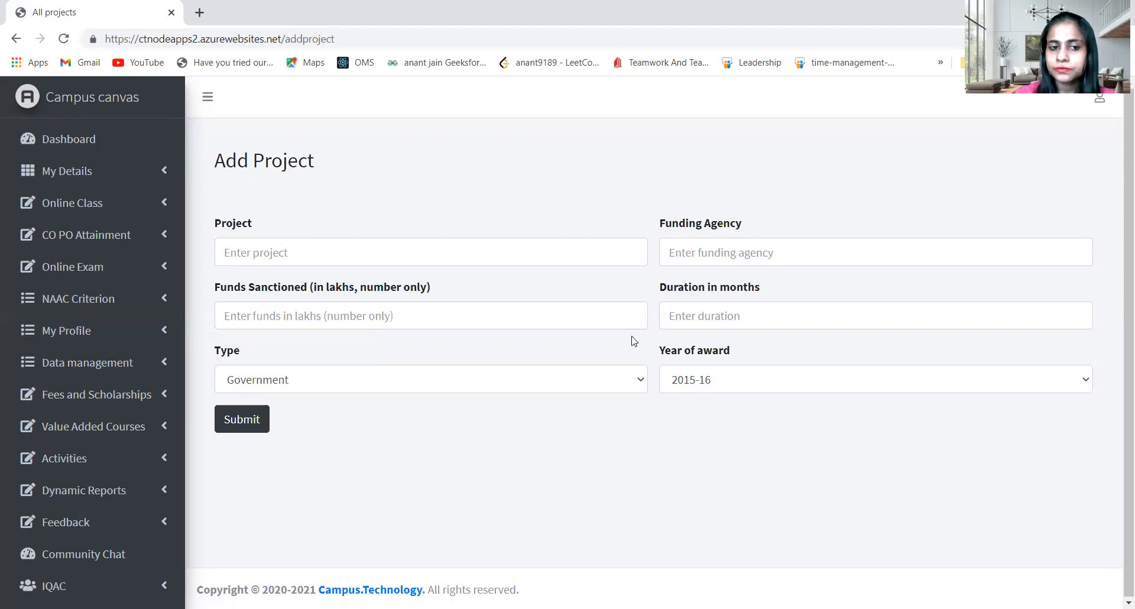
mouse_move(618, 387)
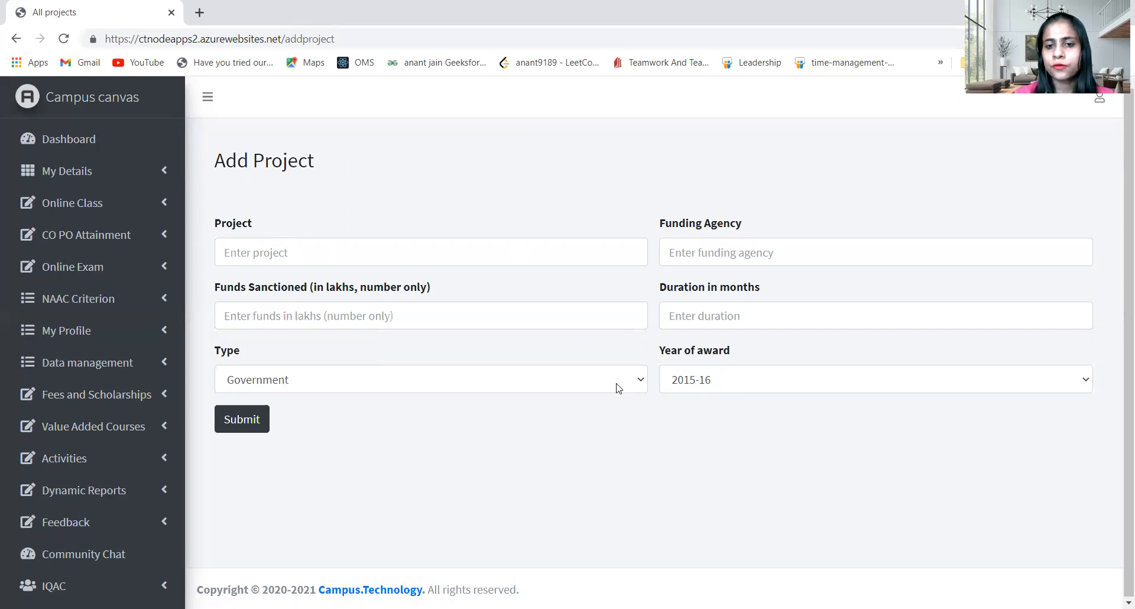
left_click(430, 379)
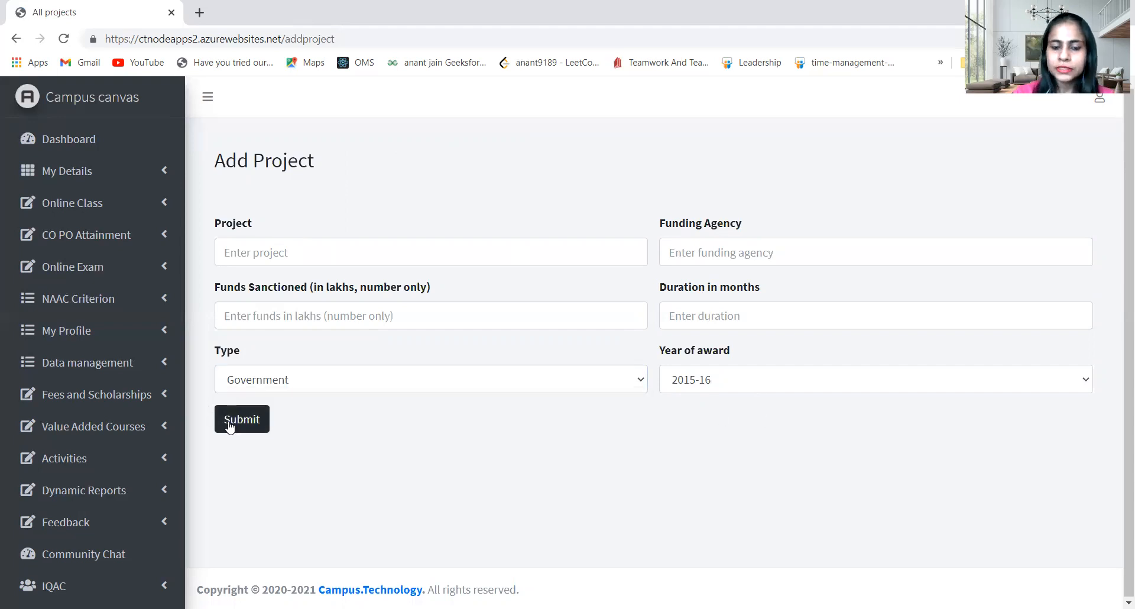
mouse_move(122, 170)
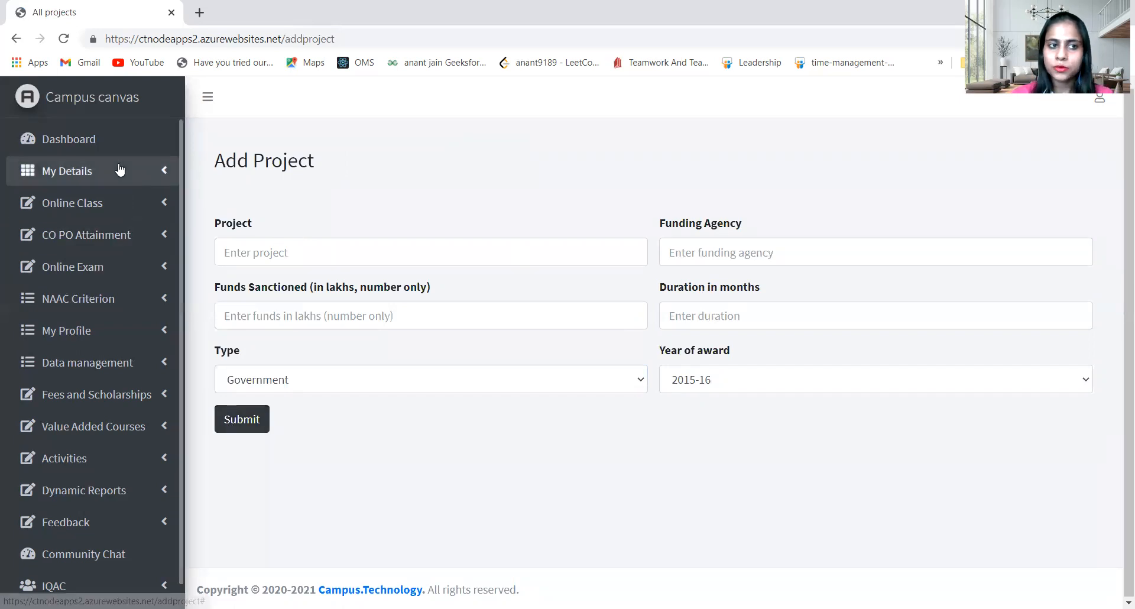
Step: Return to the Projects list with My Details expanded
left_click(67, 171)
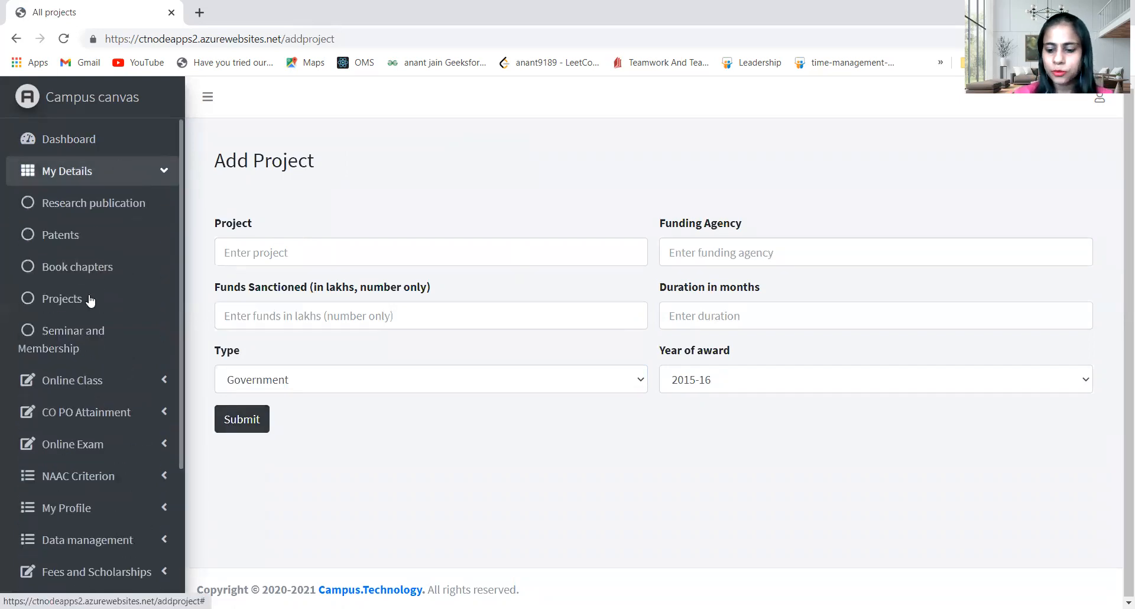
left_click(61, 299)
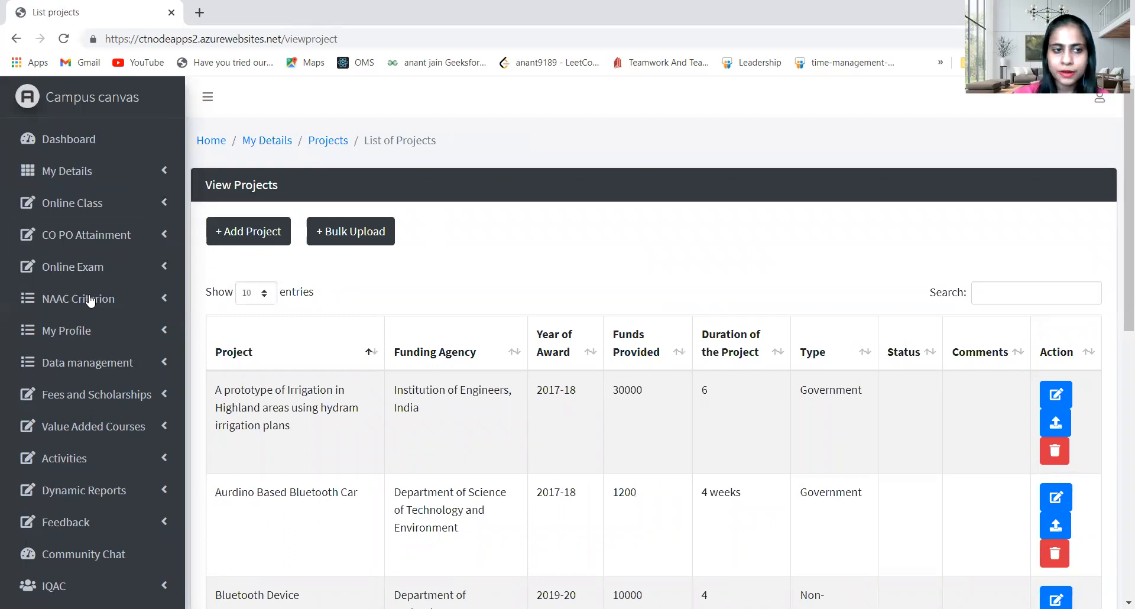
left_click(67, 171)
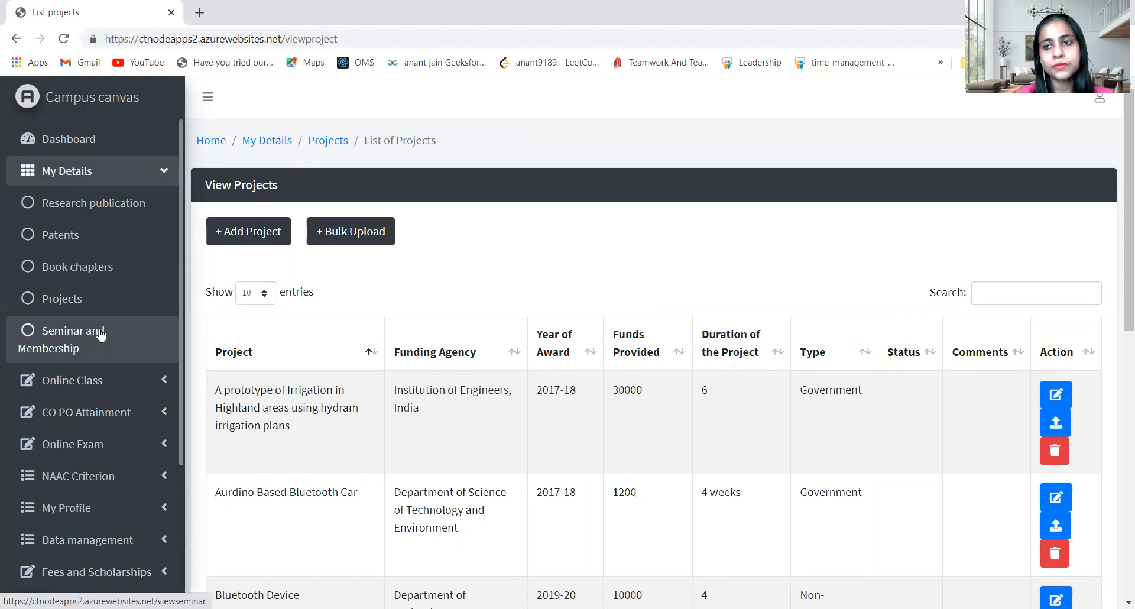
Step: Select Seminar and Membership to list seminars, years, durations and amounts
left_click(71, 338)
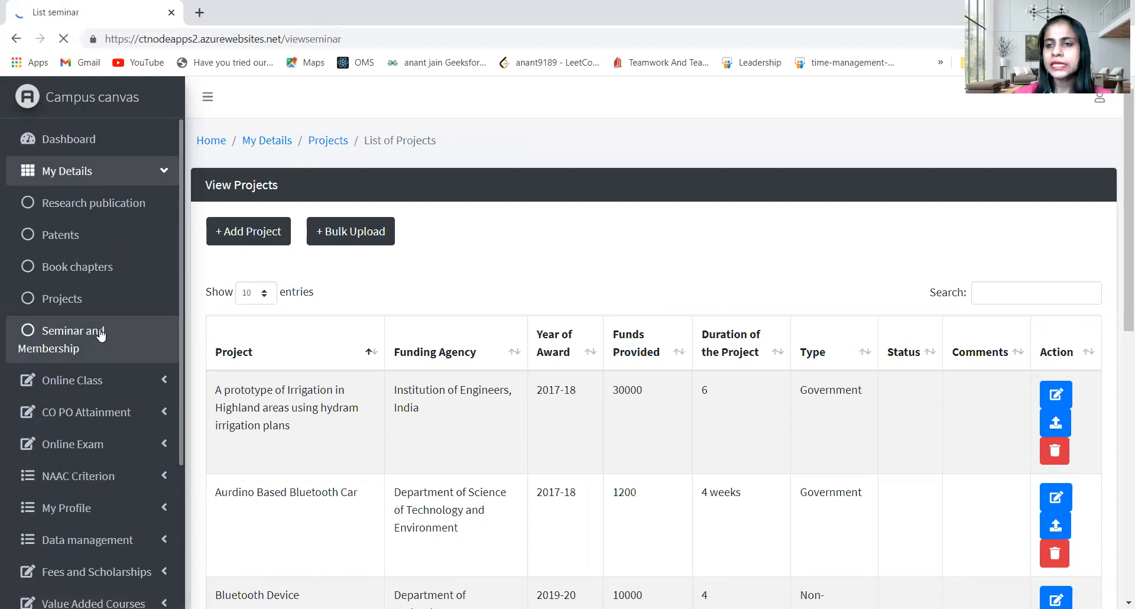
left_click(69, 331)
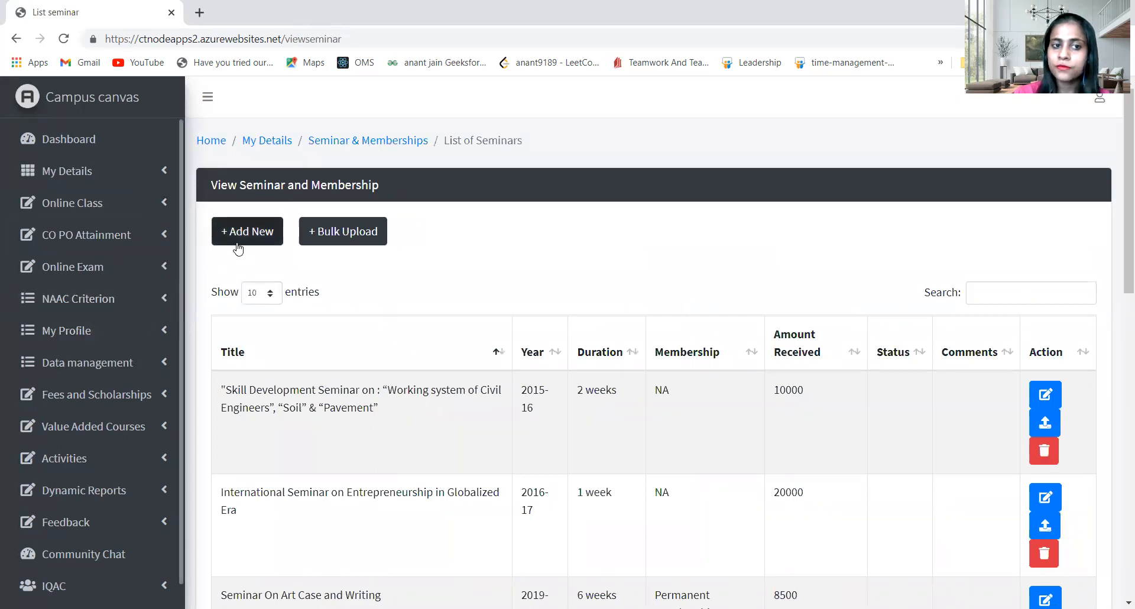
Step: Open a blank seminar Add Data form, expand My Details, and head back to Seminar and Membership
left_click(247, 231)
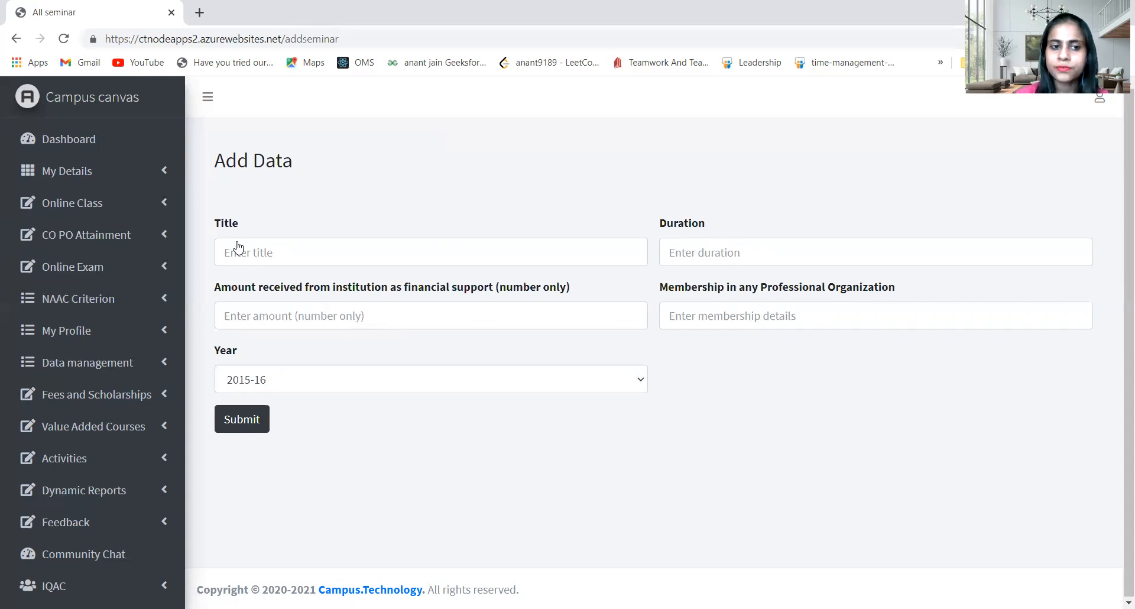
mouse_move(254, 398)
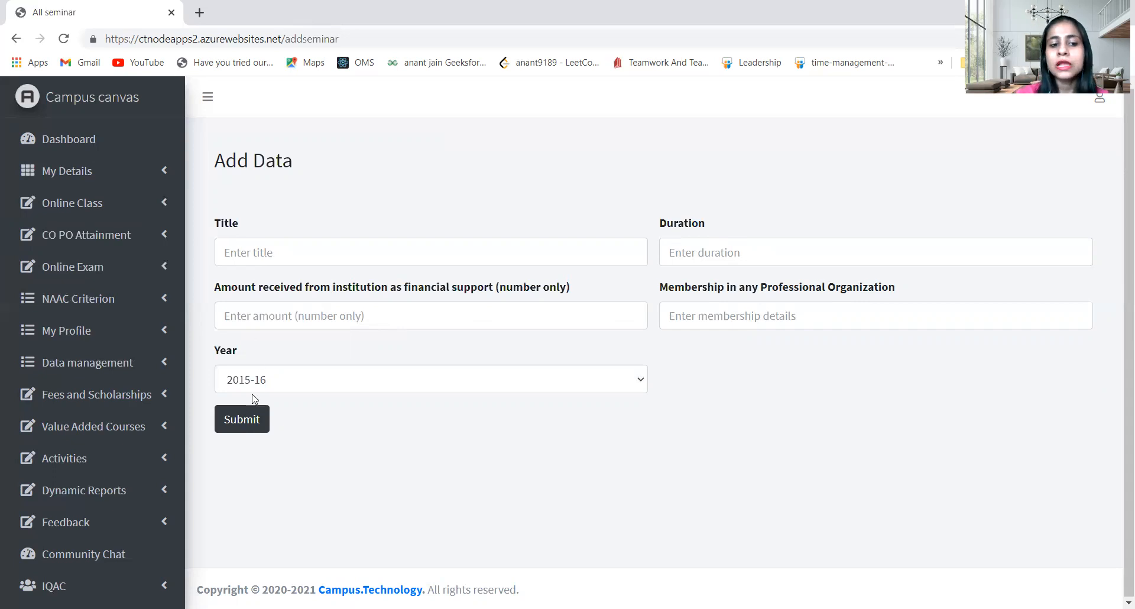
mouse_move(118, 173)
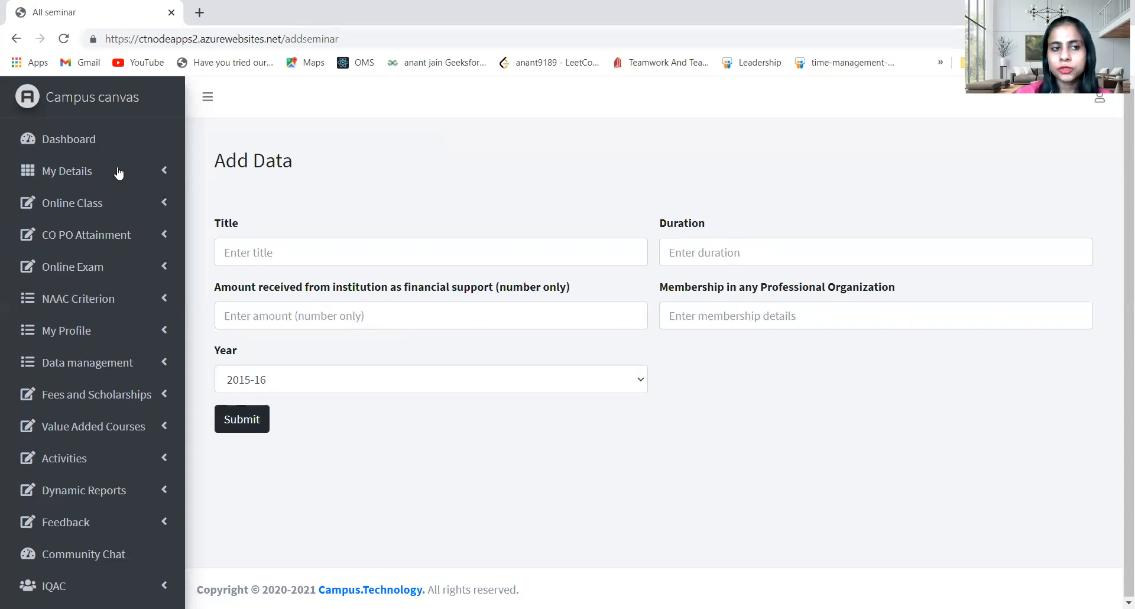
left_click(67, 171)
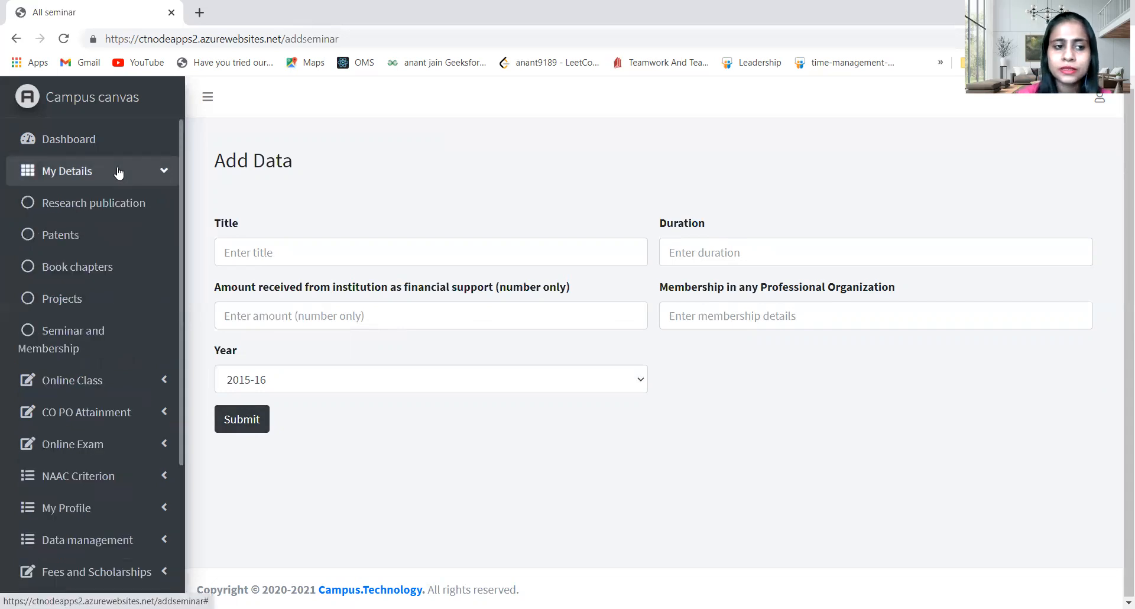
left_click(71, 339)
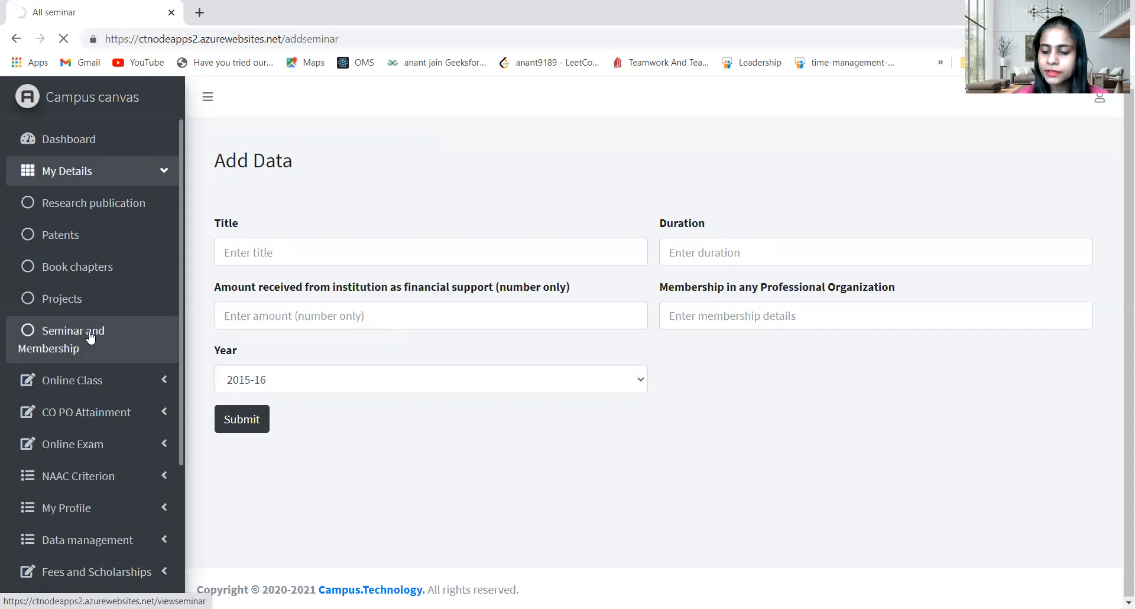
Step: Return to the seminar and membership list via the My Details sidebar entry
left_click(73, 331)
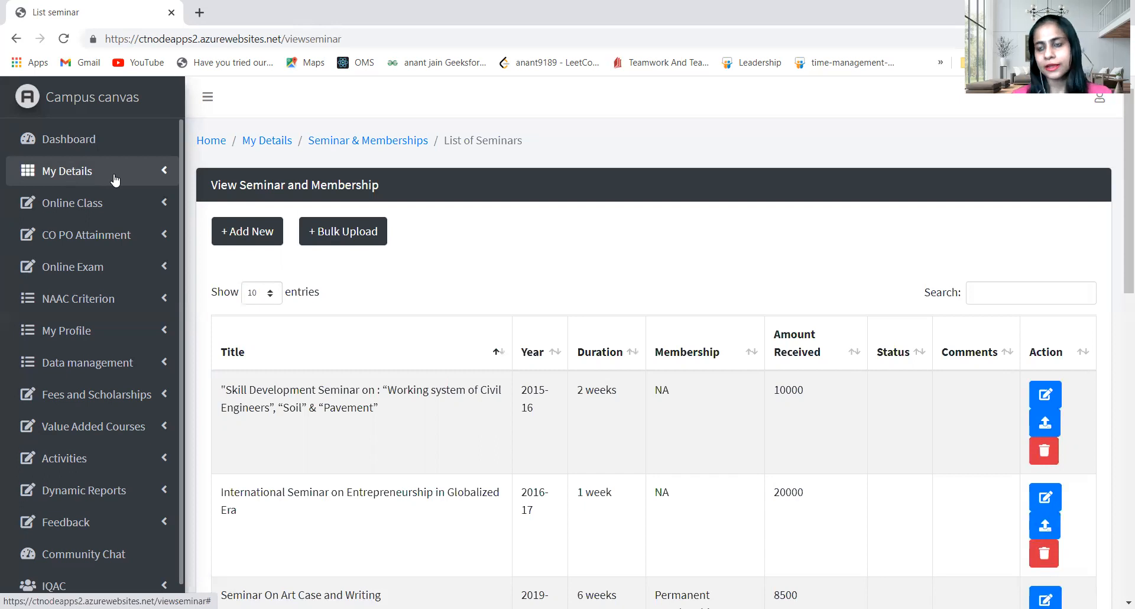
mouse_move(364, 6)
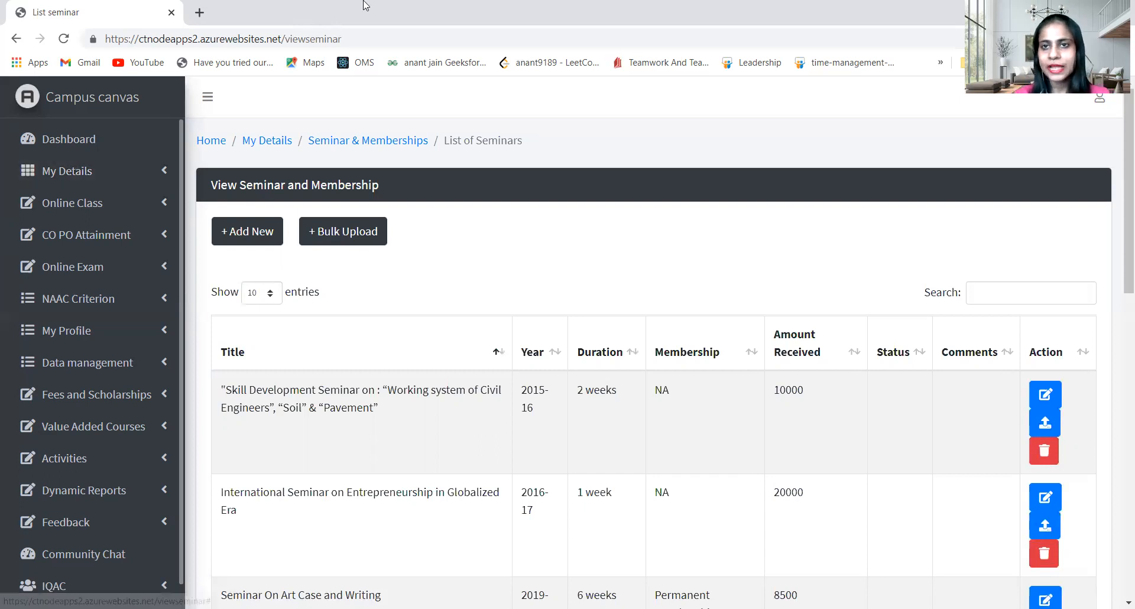